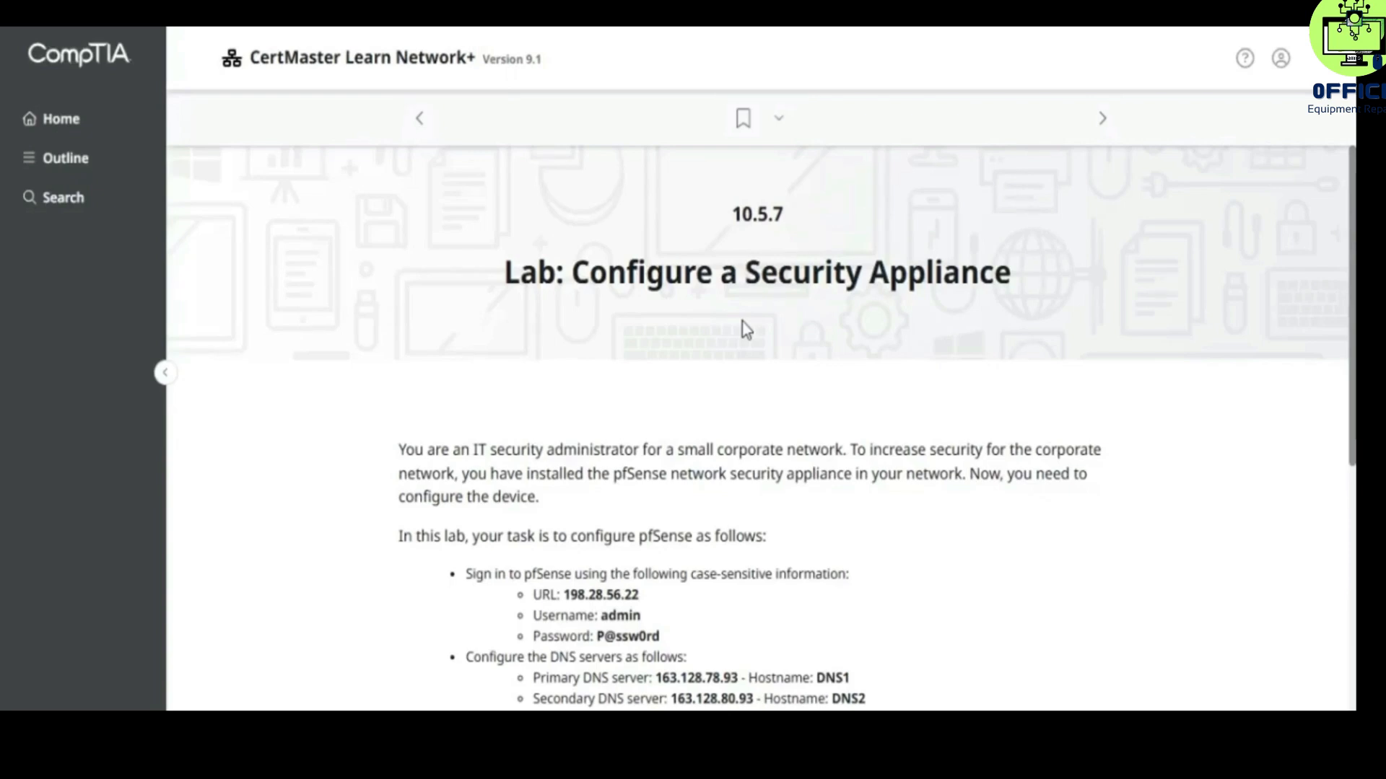
mouse_move(634, 245)
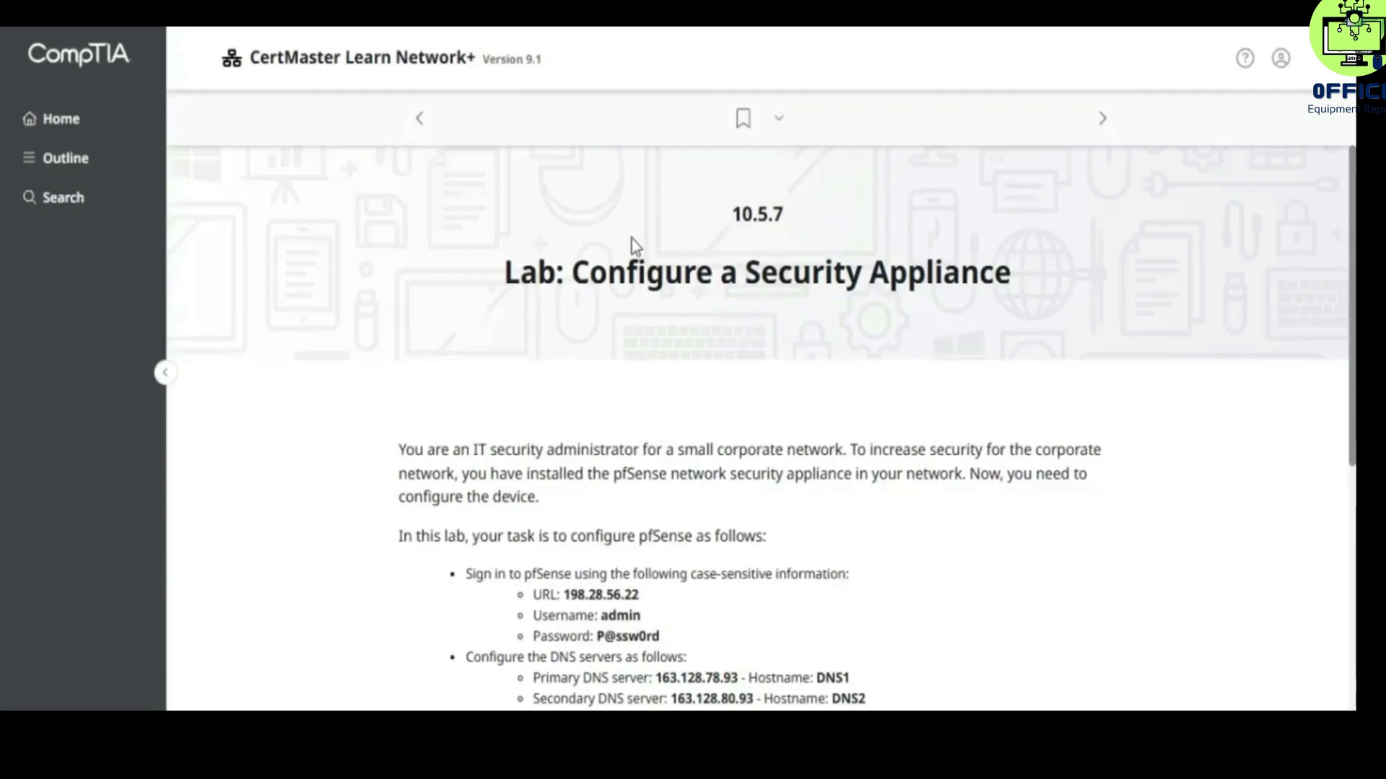
mouse_move(734, 214)
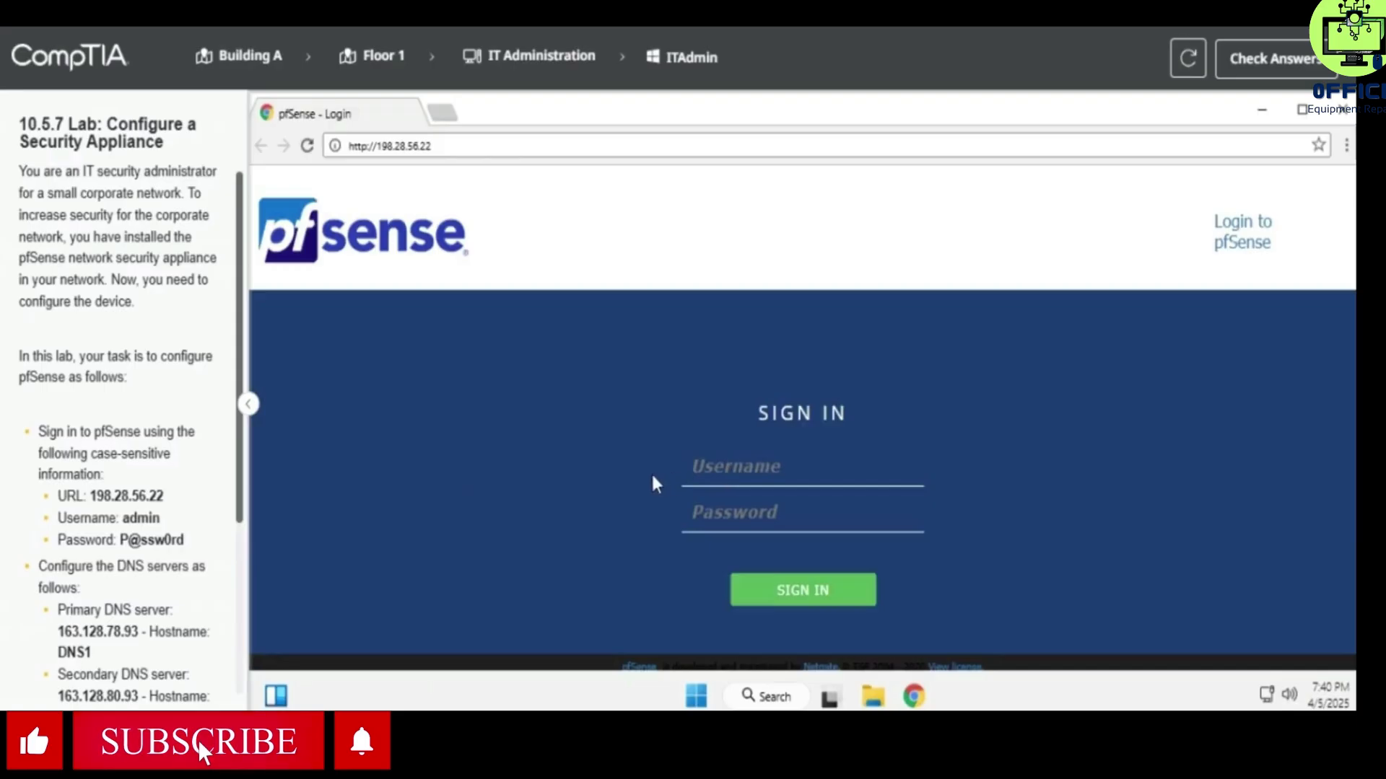
type("admin")
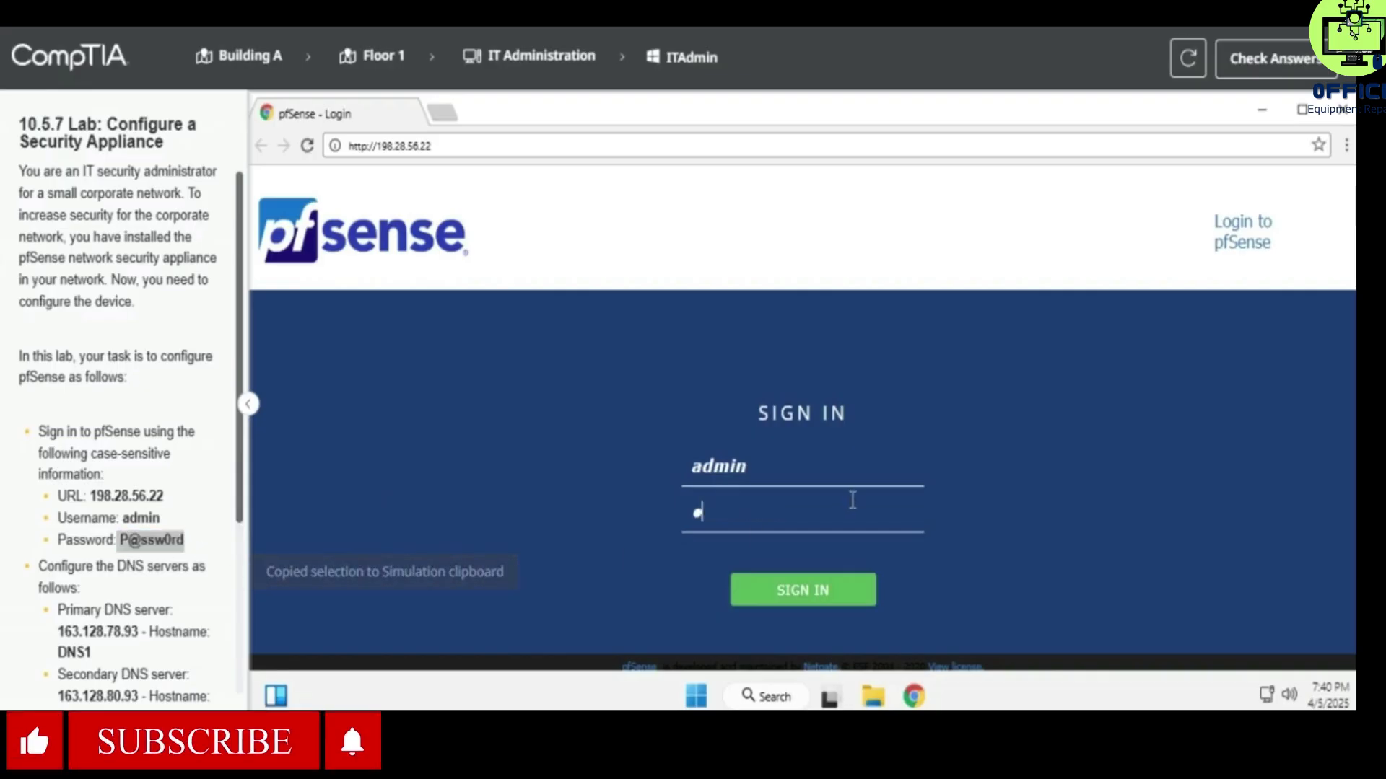
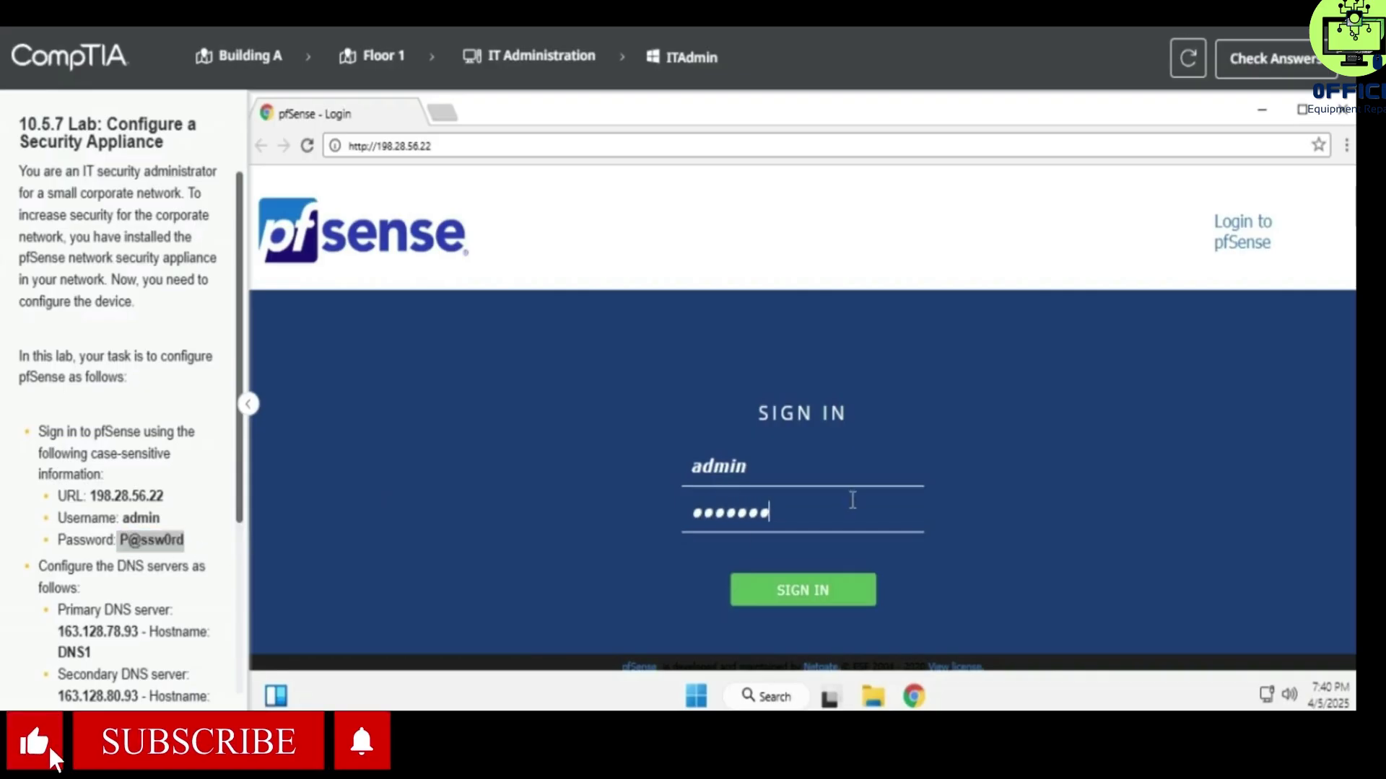
left_click(801, 589)
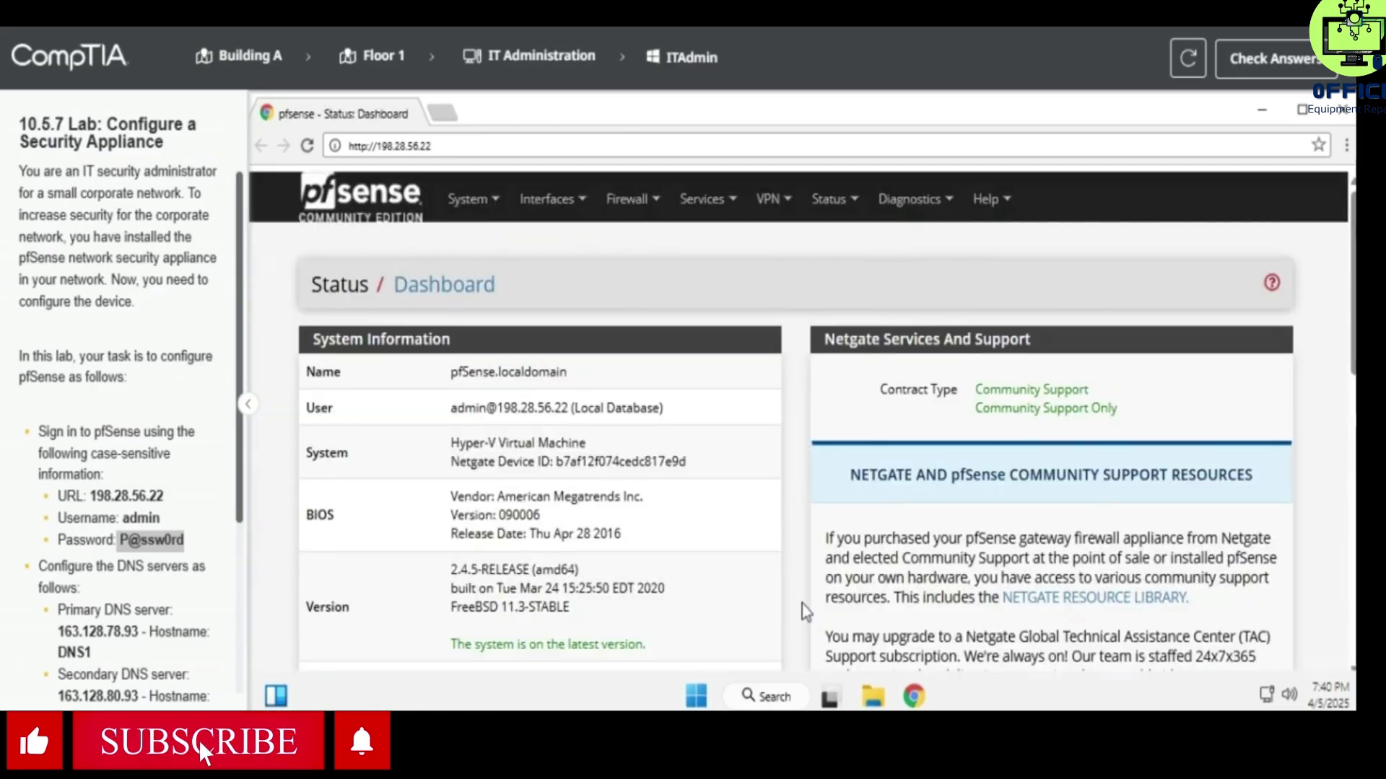
mouse_move(566, 474)
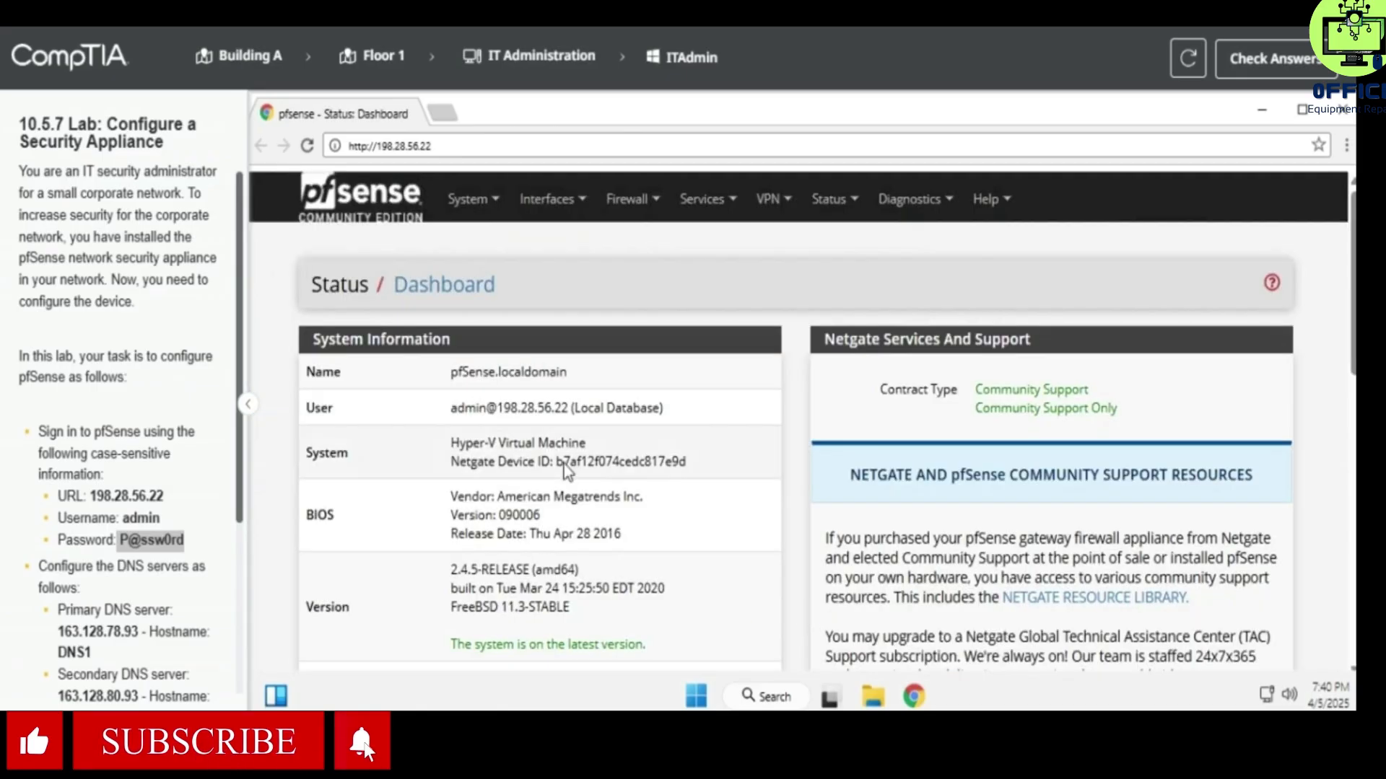
In General Setup, enter first DNS server 163.128.78.93 with hostname DNS1.
scroll("down", 3)
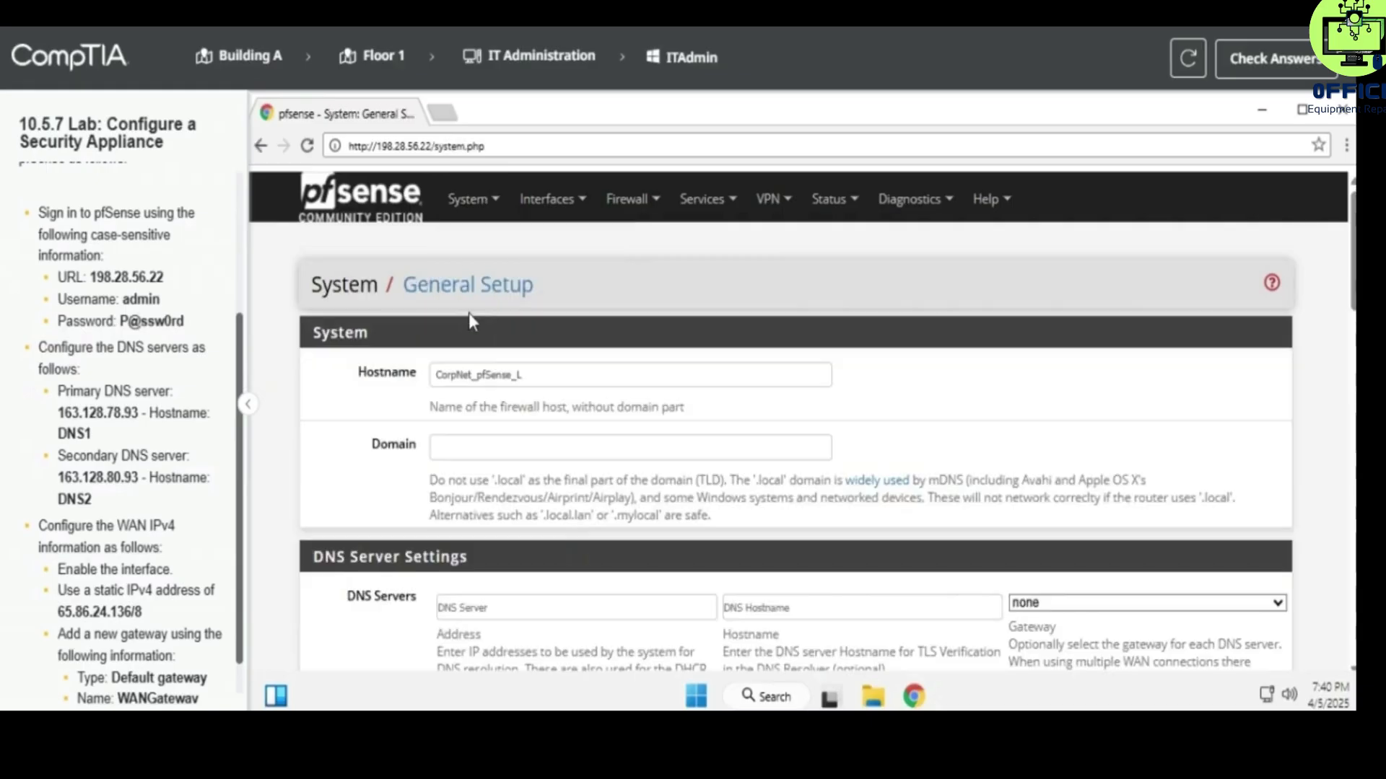
scroll("down", 3)
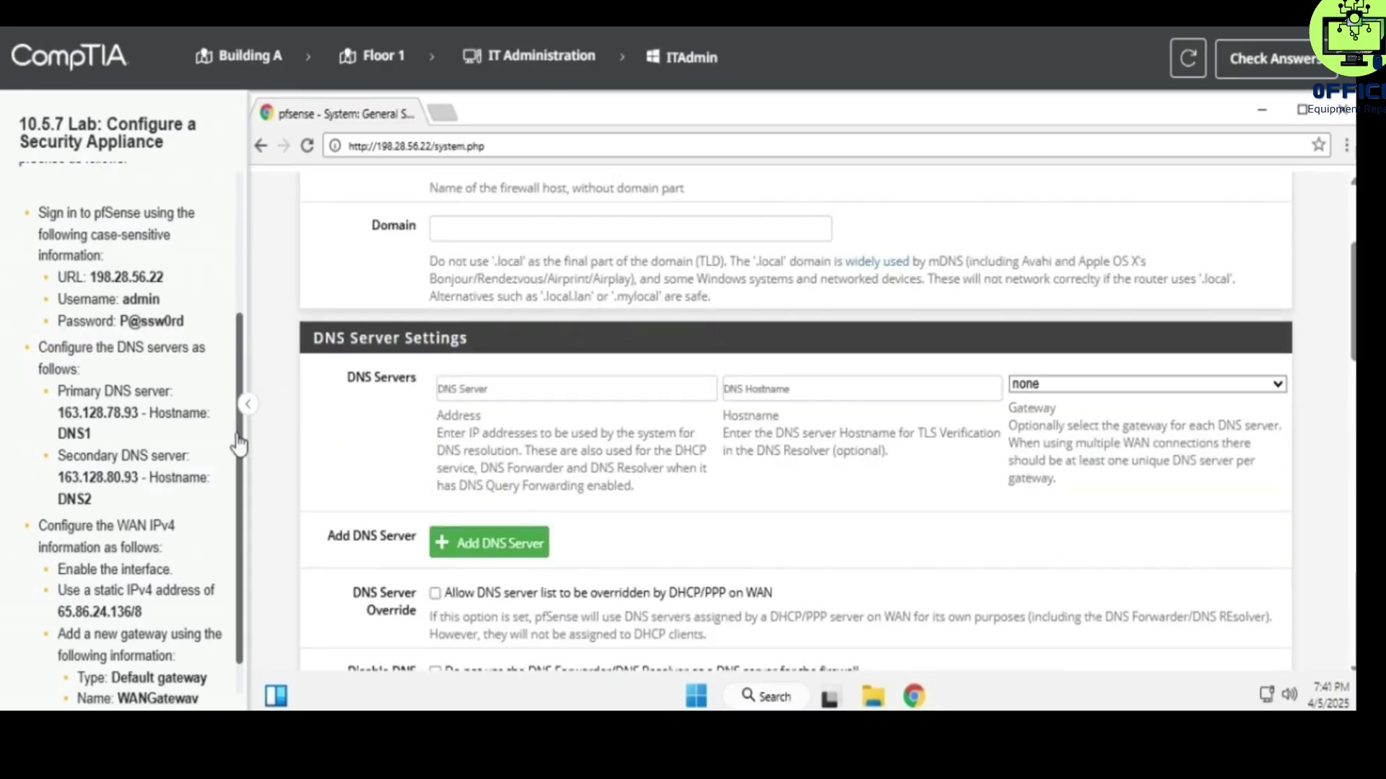
left_click(575, 388)
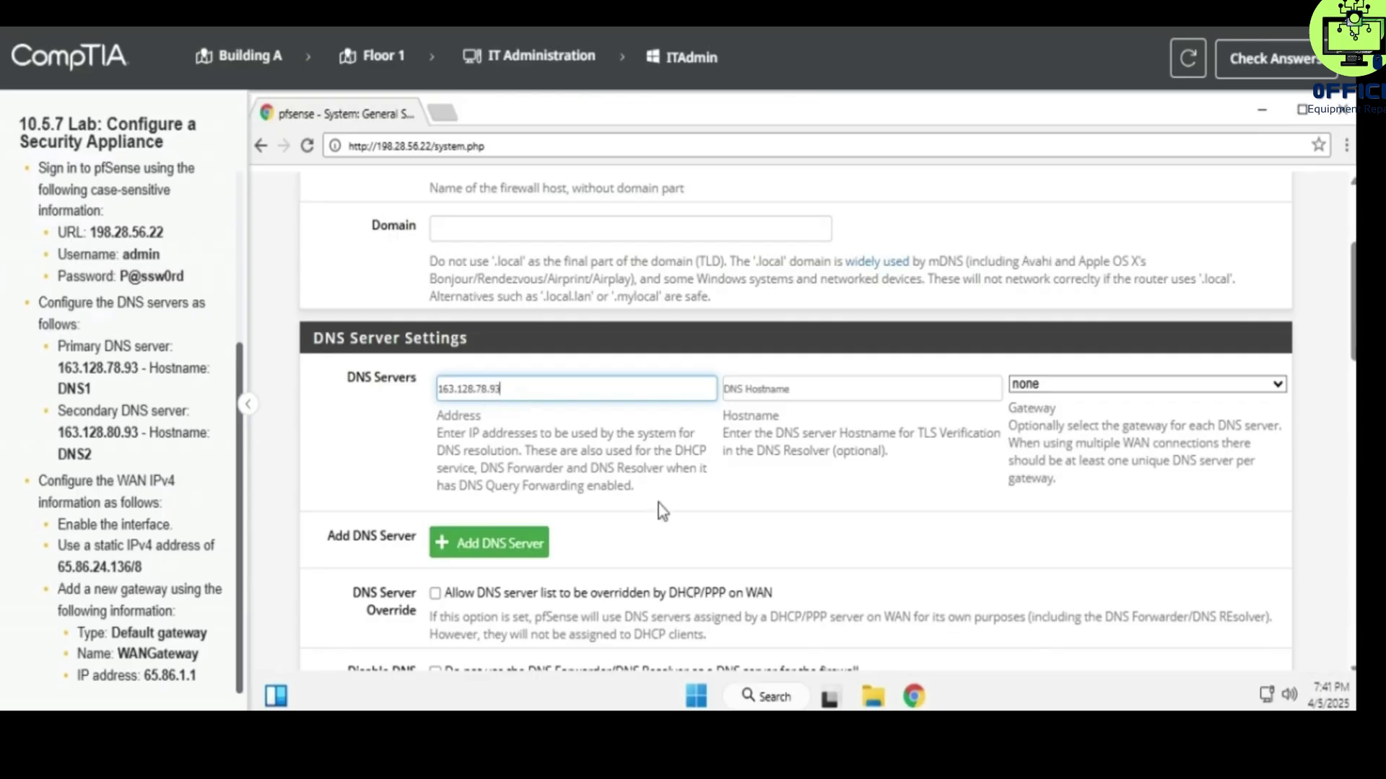
left_click(859, 388)
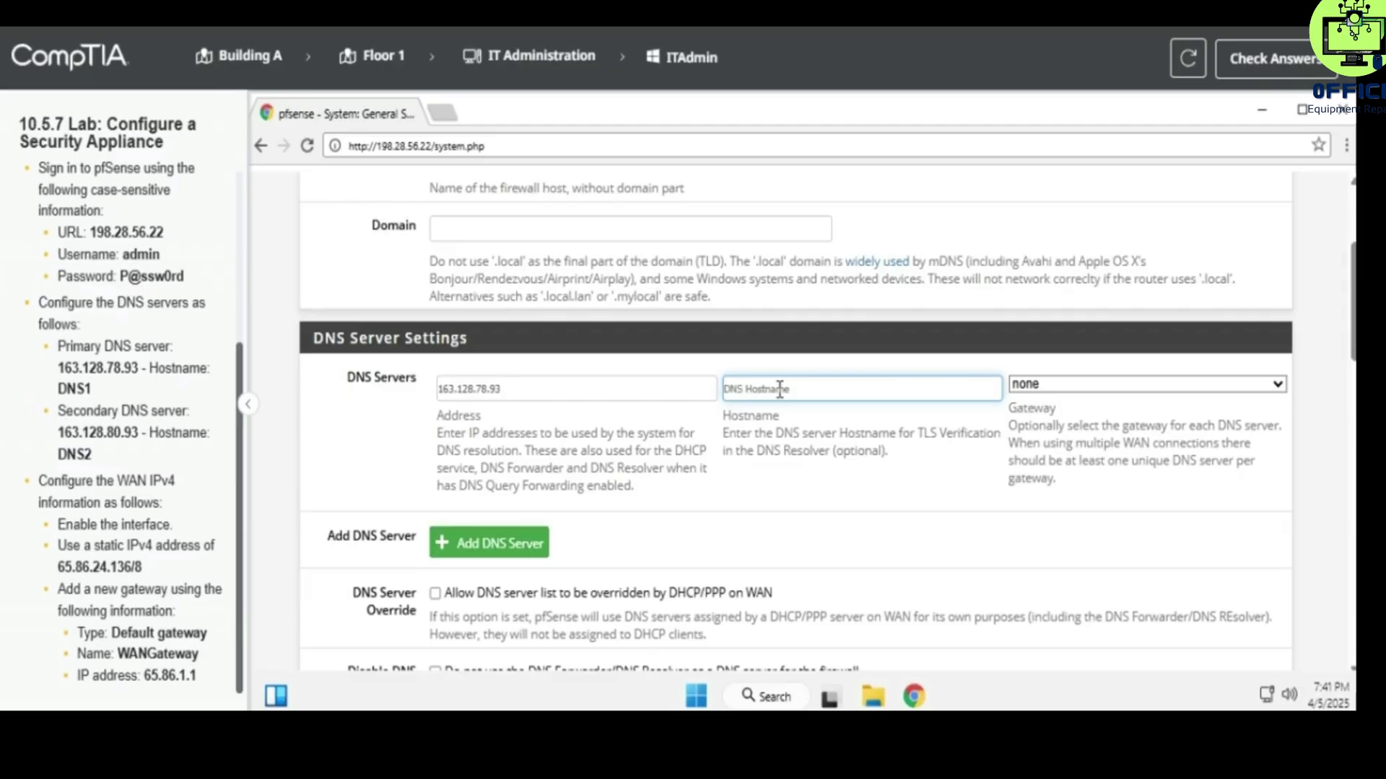
type("DNS1")
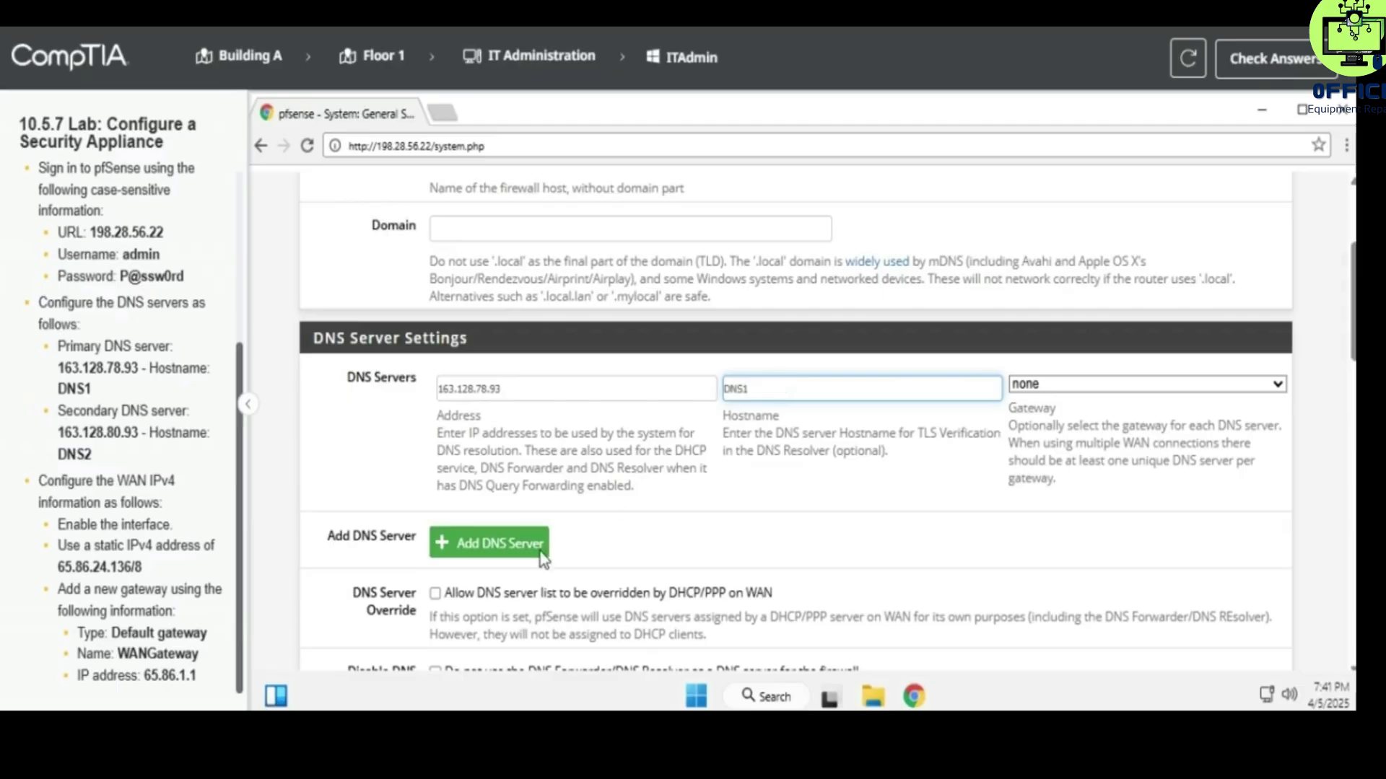
Add a second DNS server 163.128.80.93 named DNS2 and save the general setup.
left_click(488, 543)
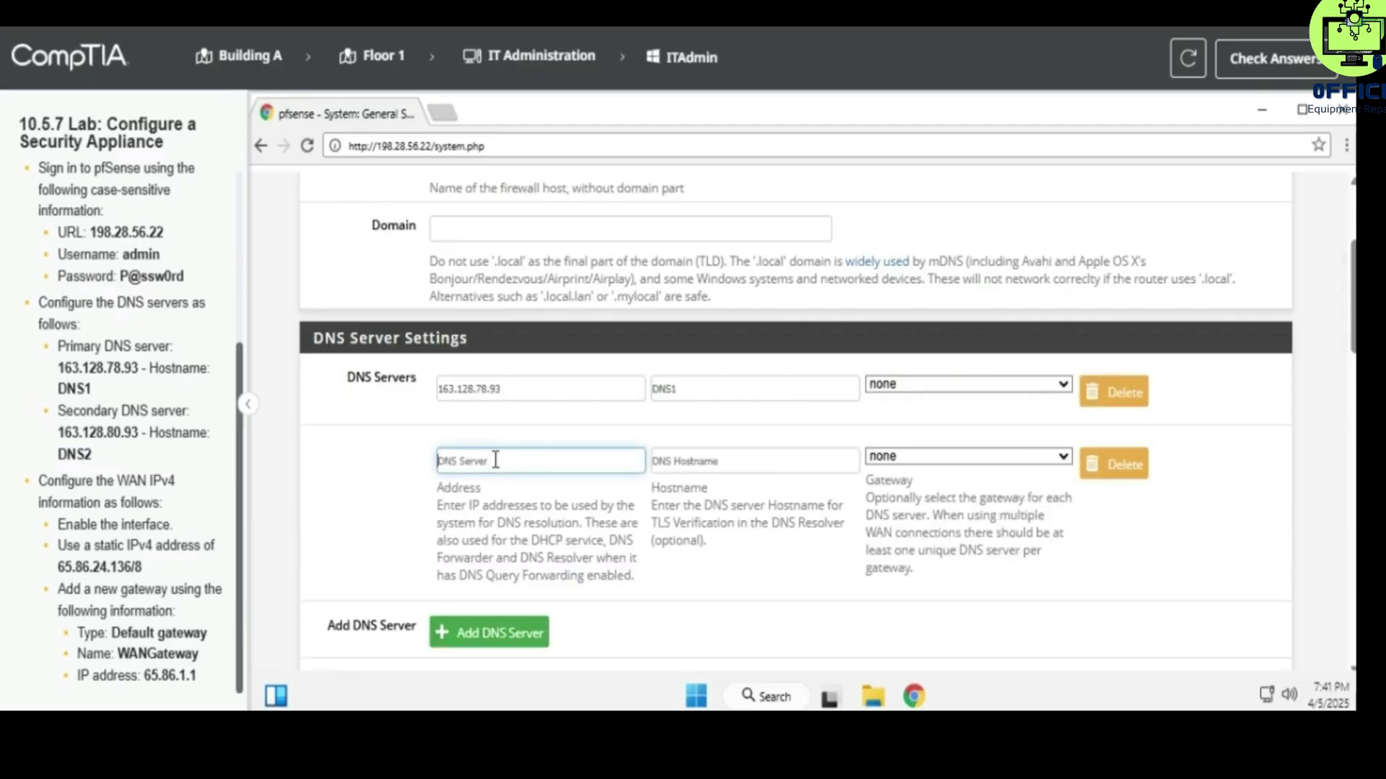
type("163.128.80.93")
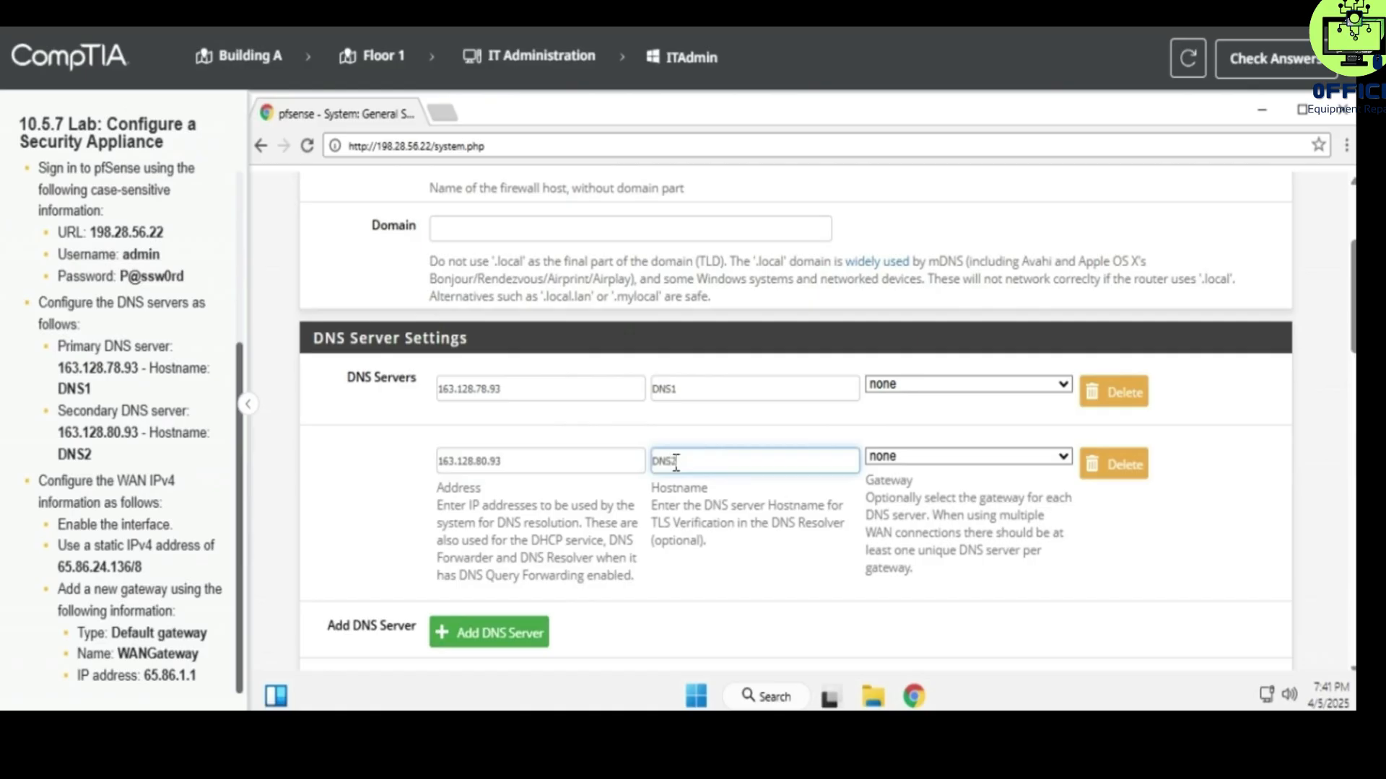
type("DNS2")
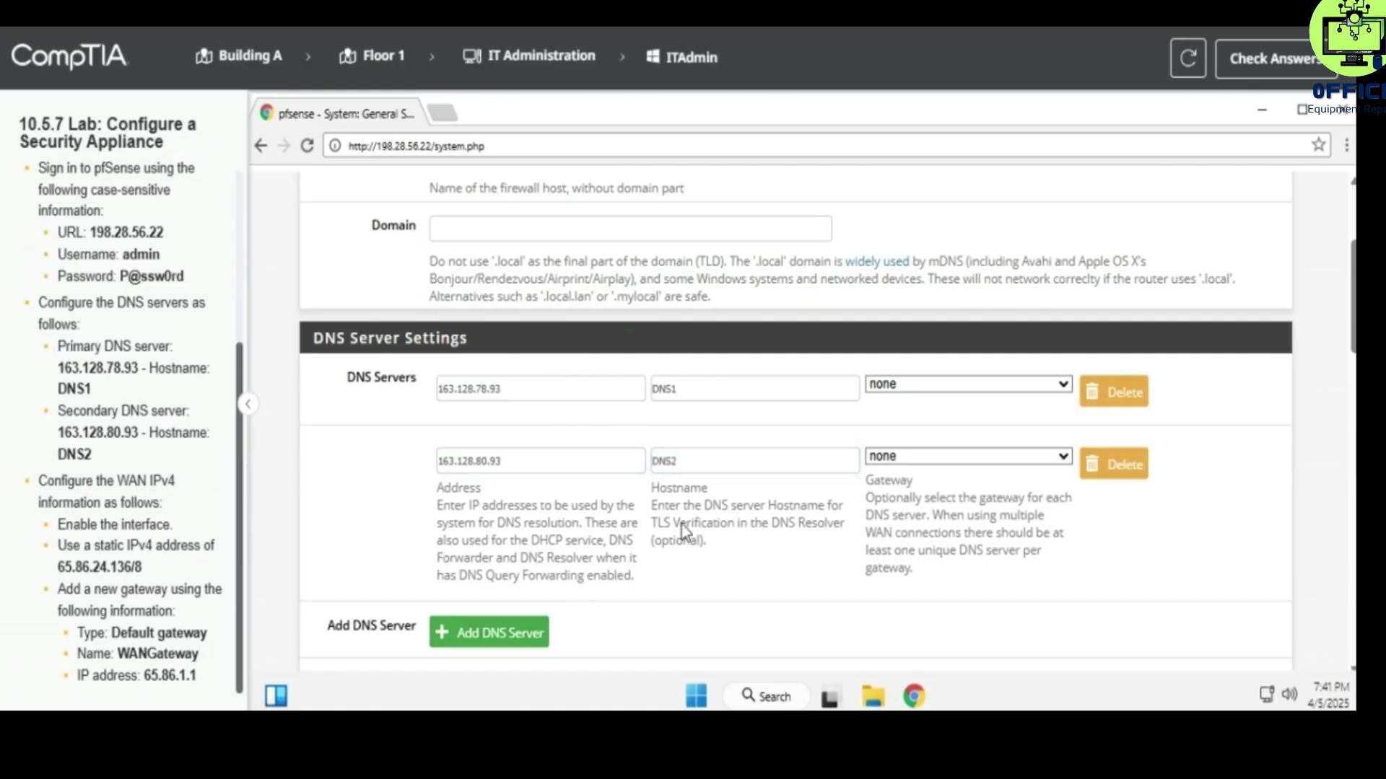
mouse_move(17, 365)
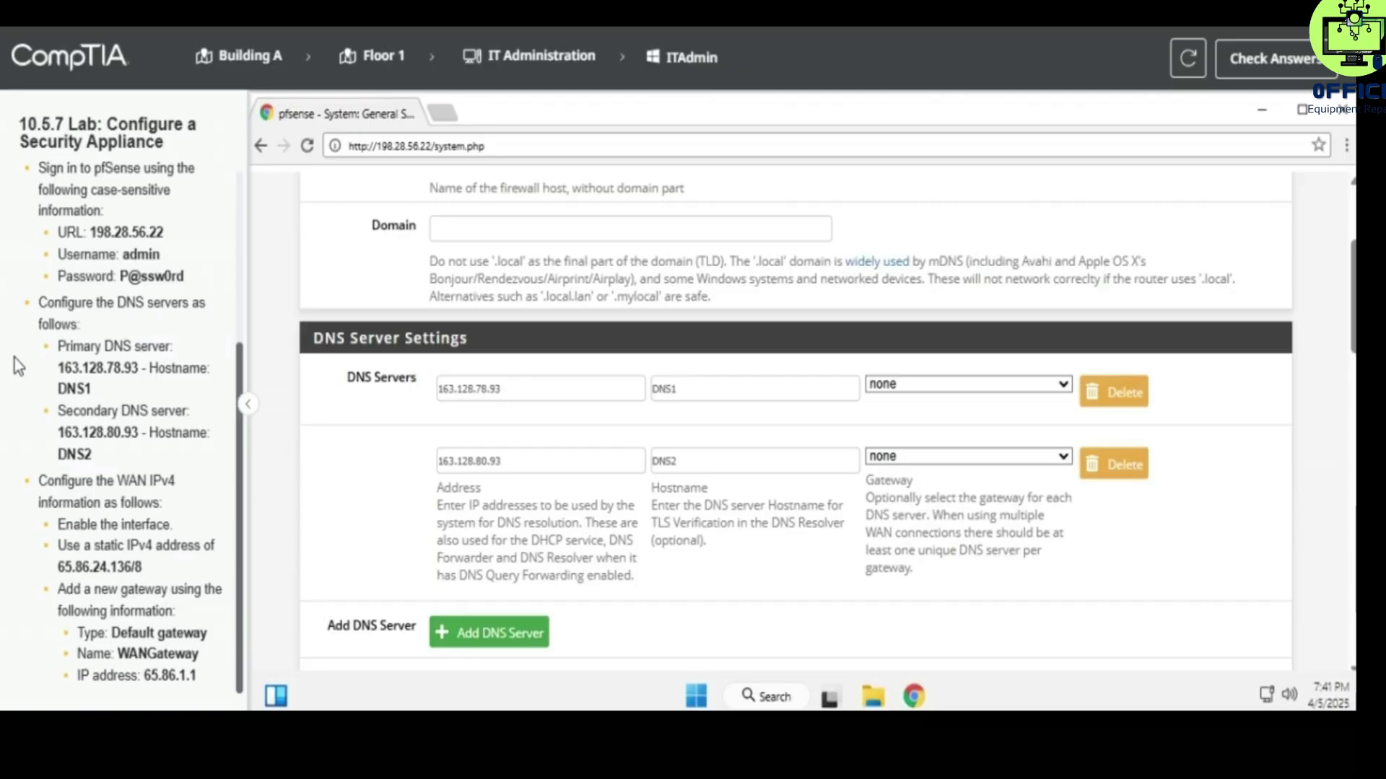
left_click_drag(58, 345, 120, 441)
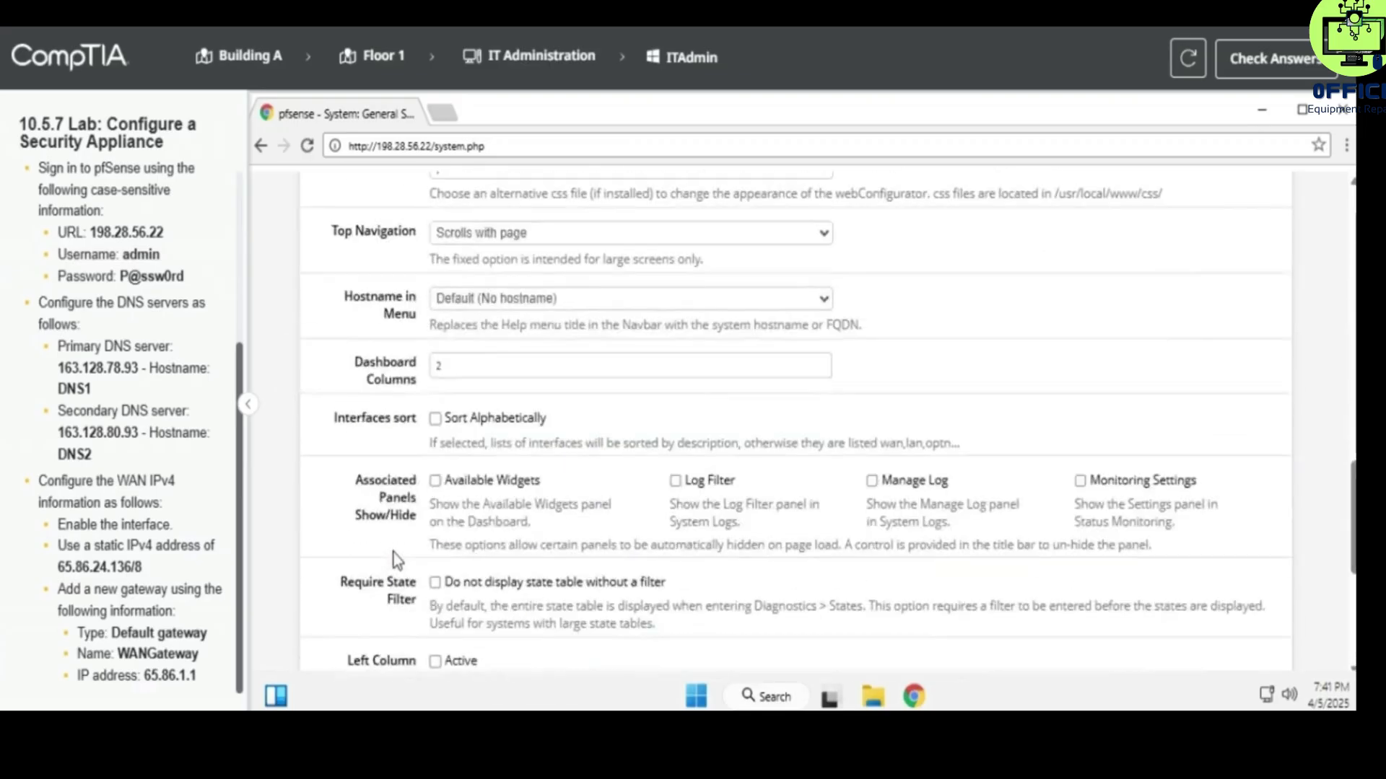
scroll("down", 3)
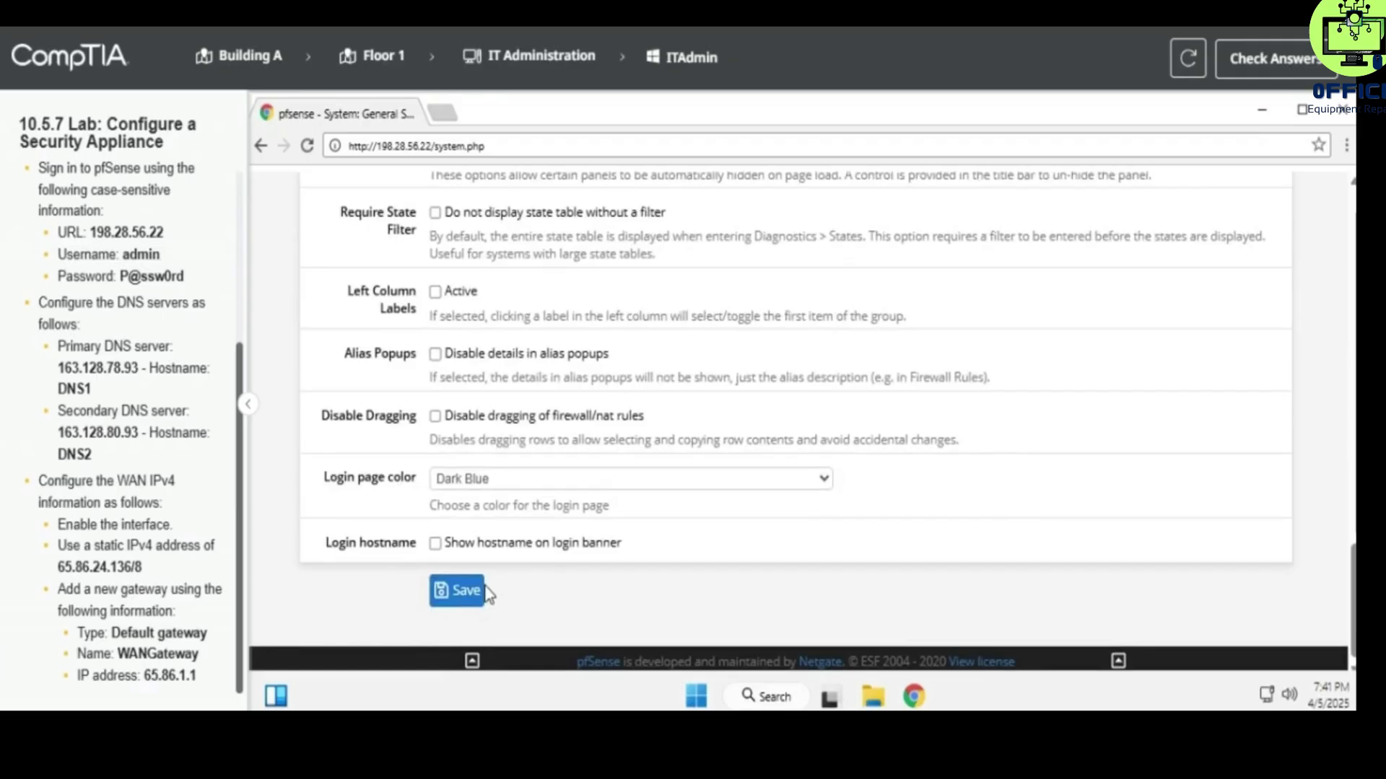
left_click(456, 590)
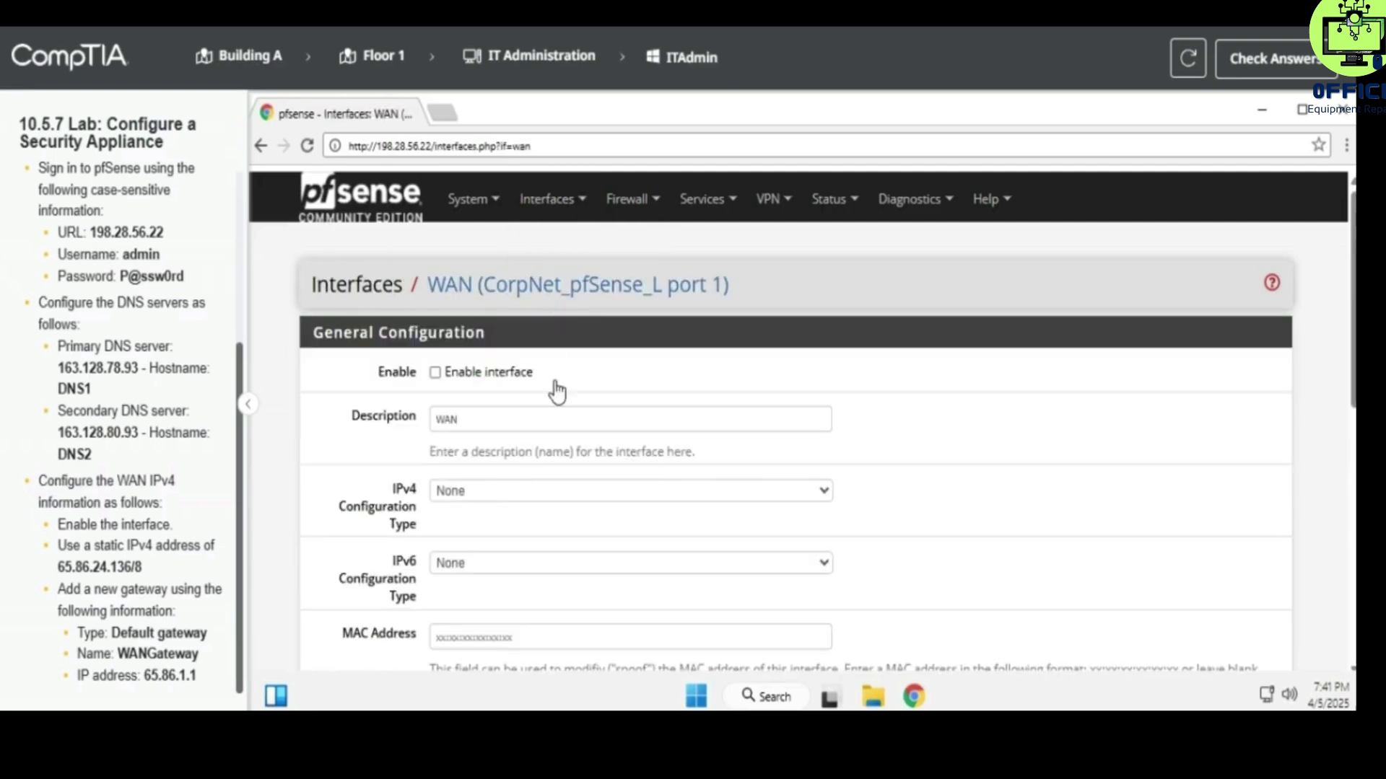
mouse_move(168, 509)
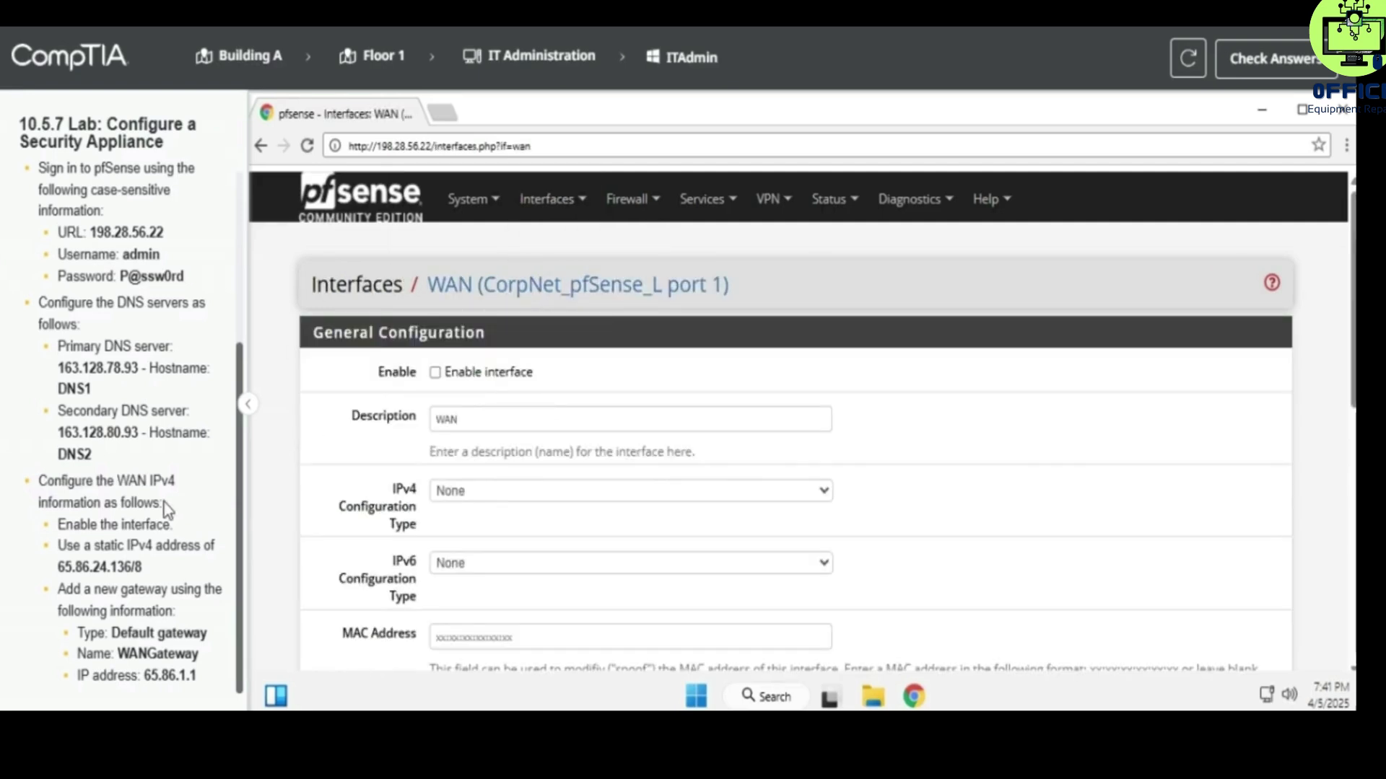
Enable the WAN interface with Static IPv4 addressing and address 65.86.24.136.
double_click(100, 524)
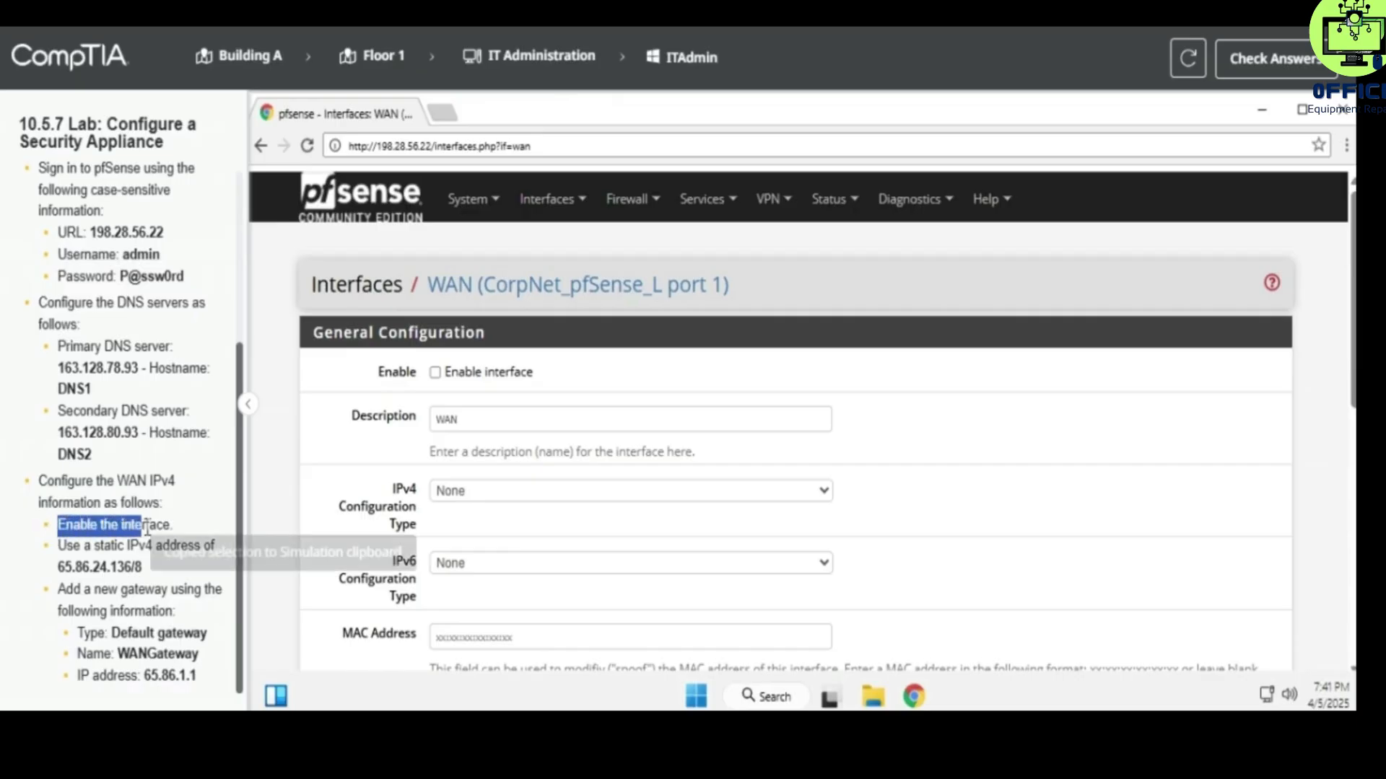
left_click(434, 371)
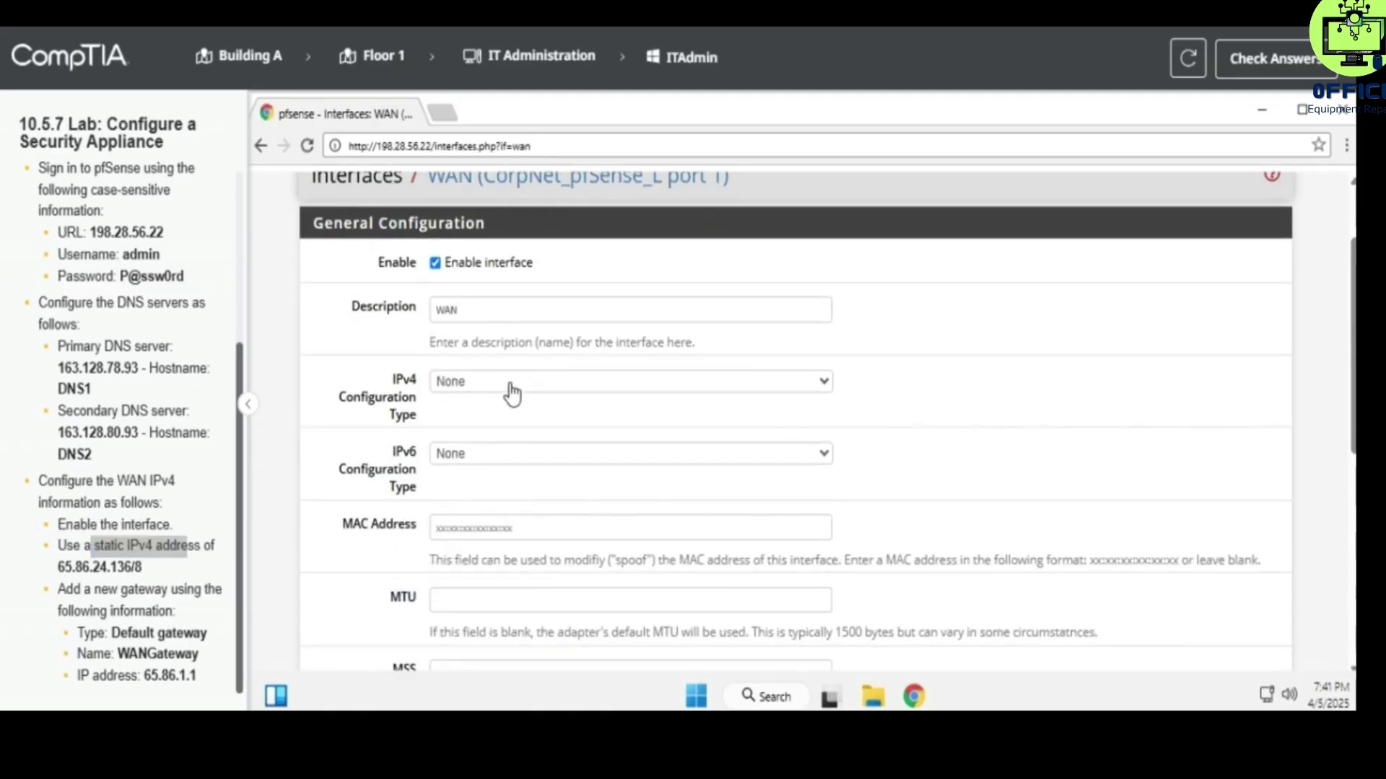
left_click(630, 381)
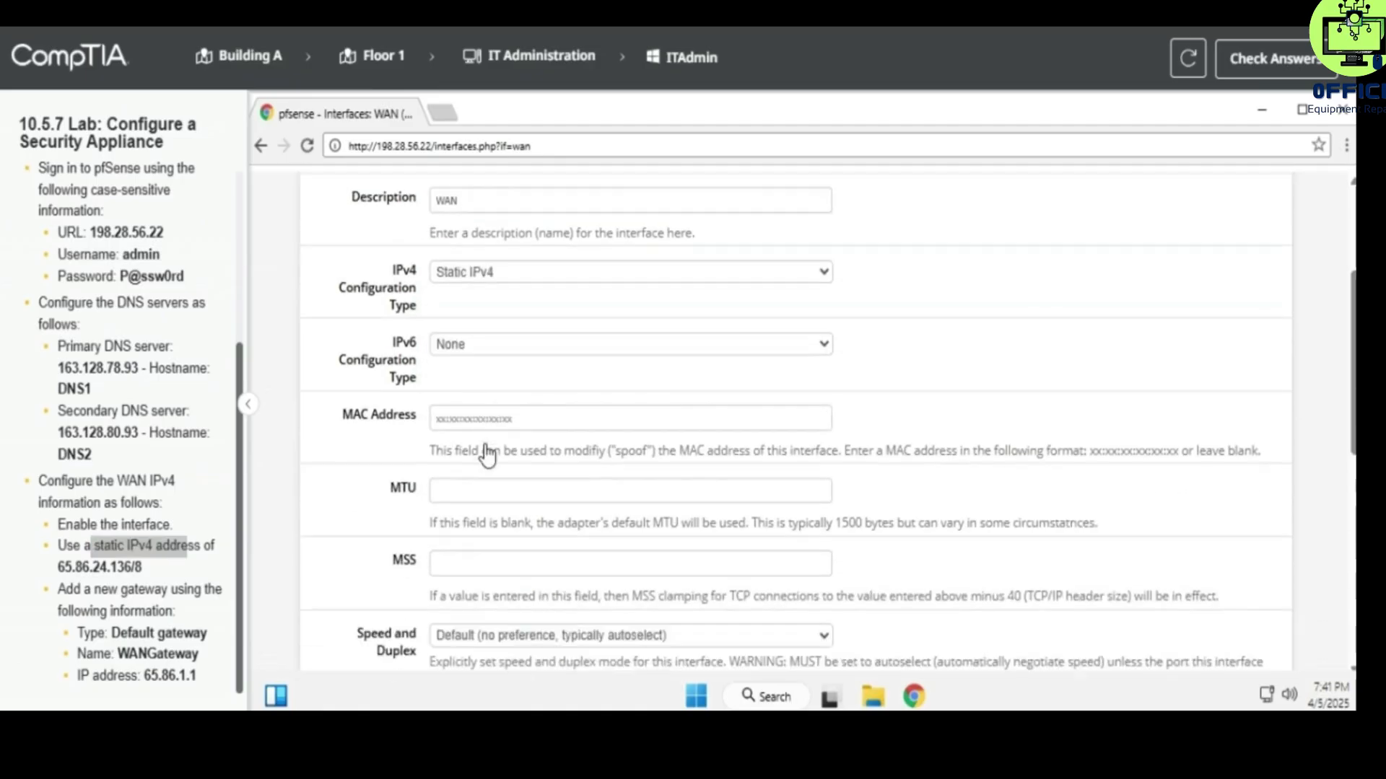
scroll("down", 3)
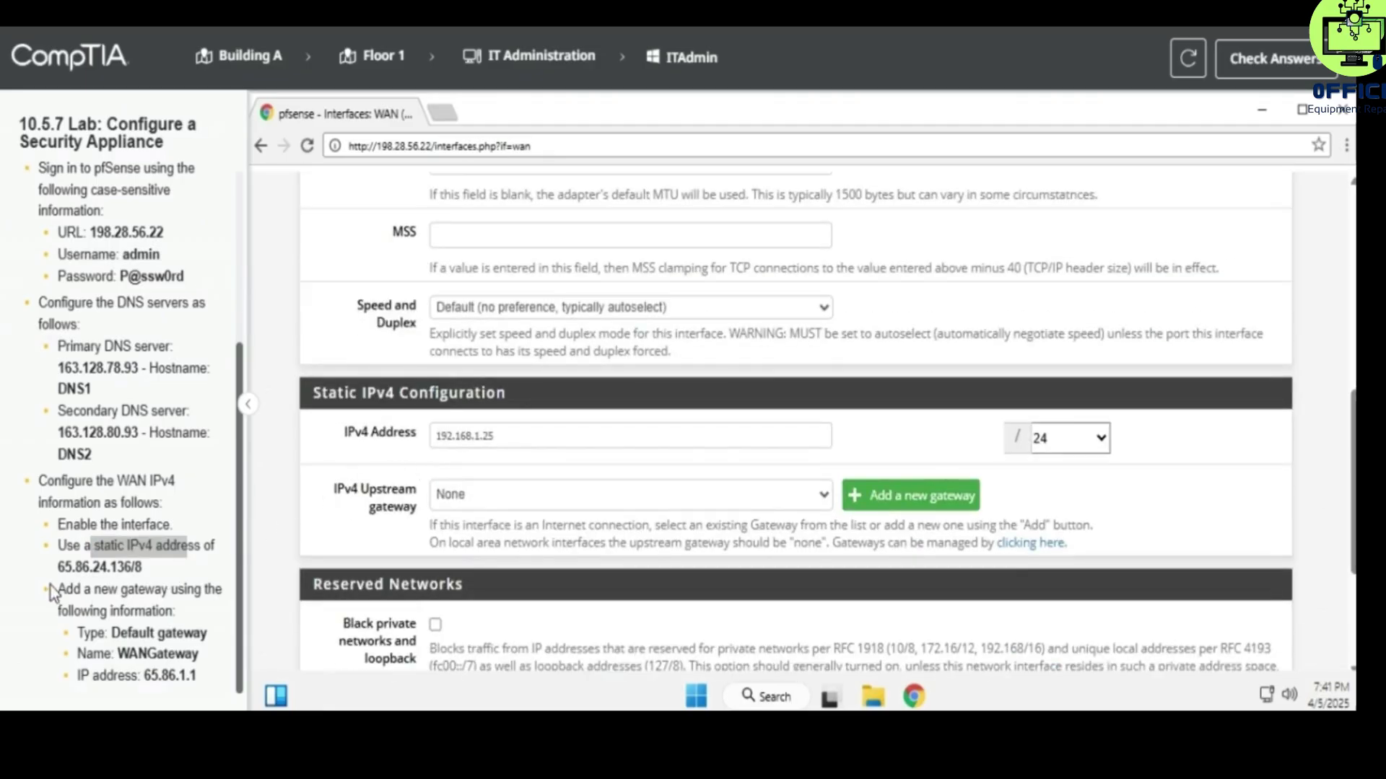
double_click(100, 566)
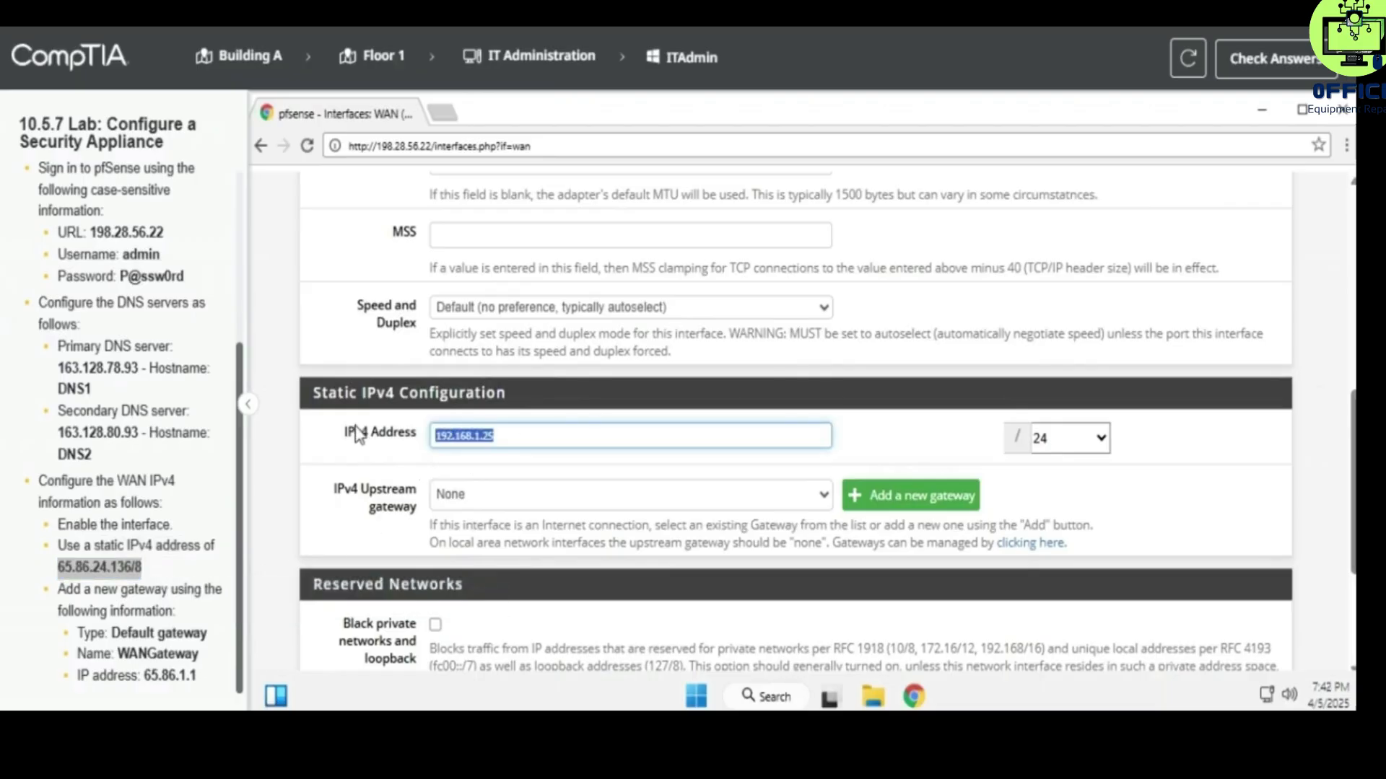
type("65.86.24.136")
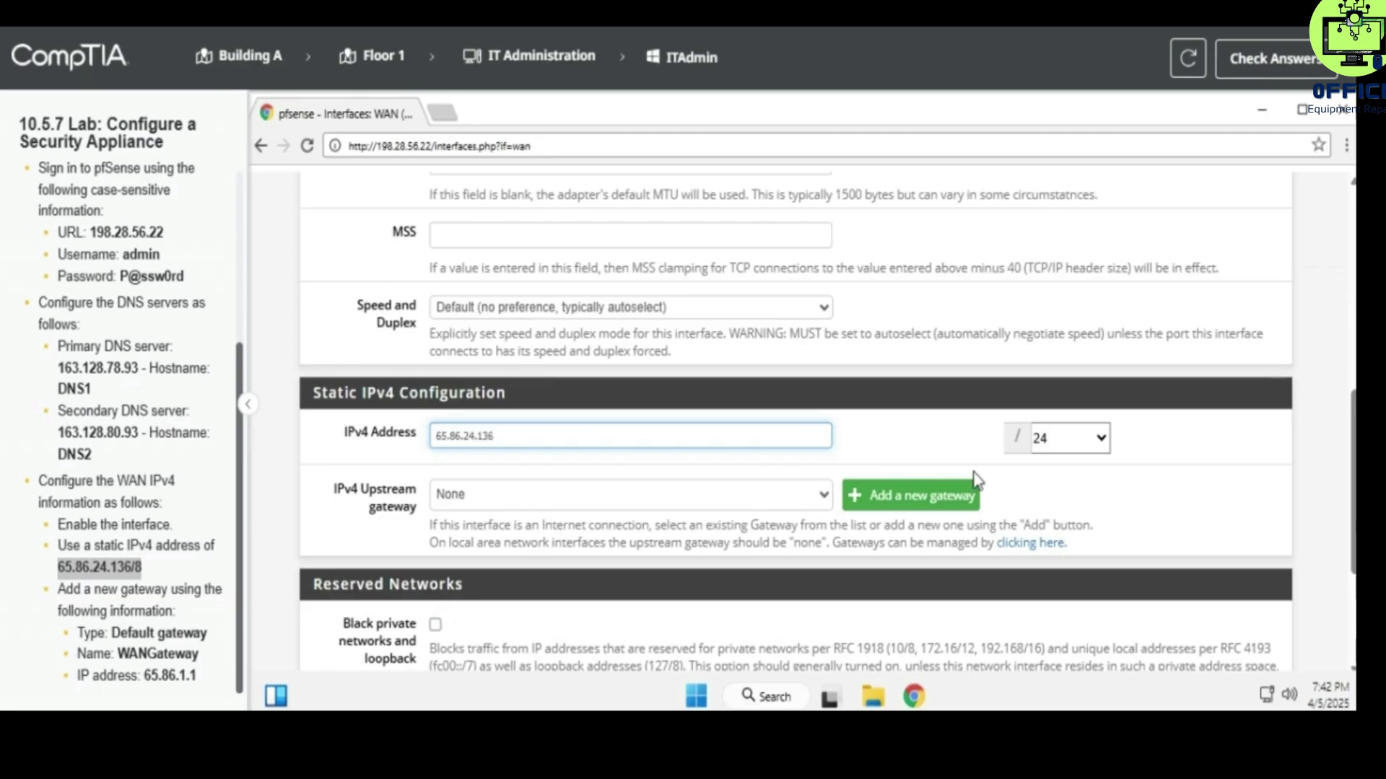
Set the WAN subnet prefix length to /8 and start adding a new upstream gateway.
left_click(1068, 437)
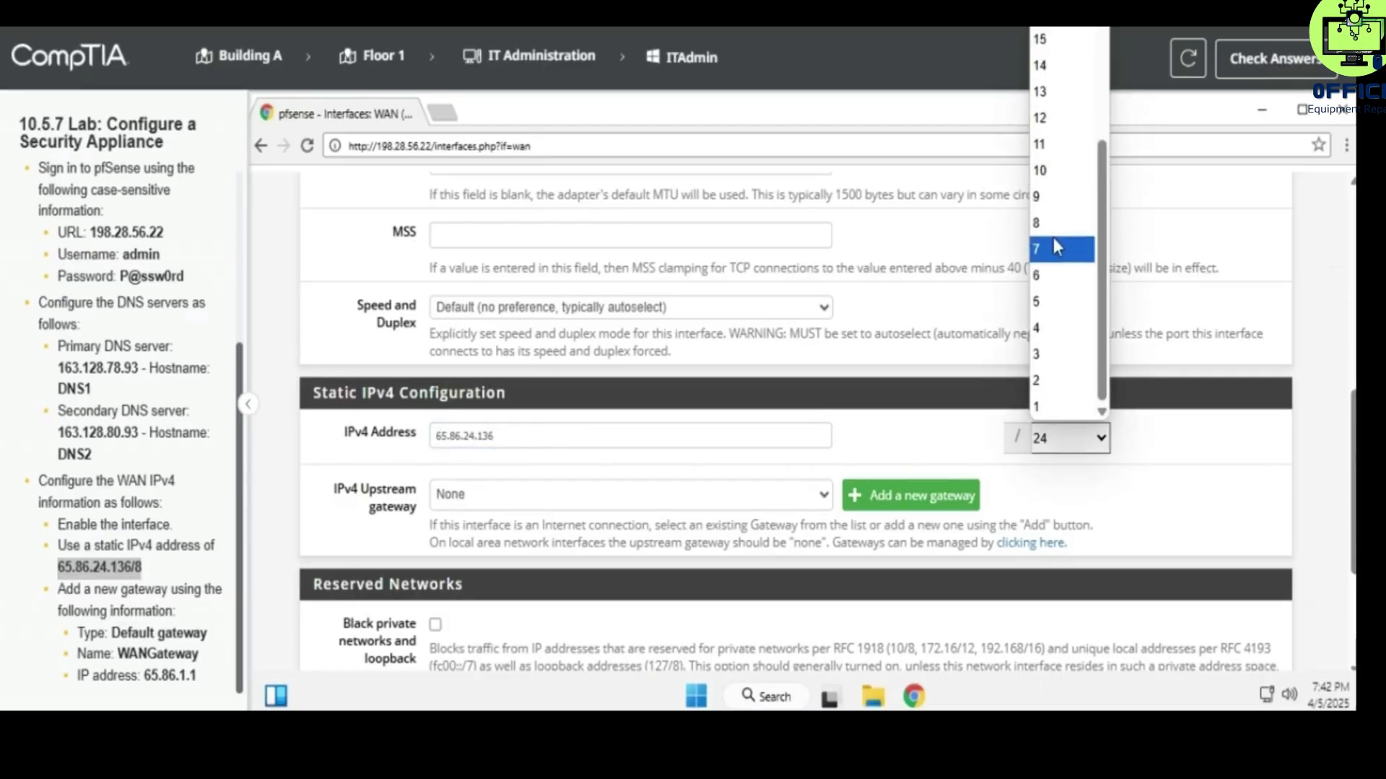
left_click(1037, 222)
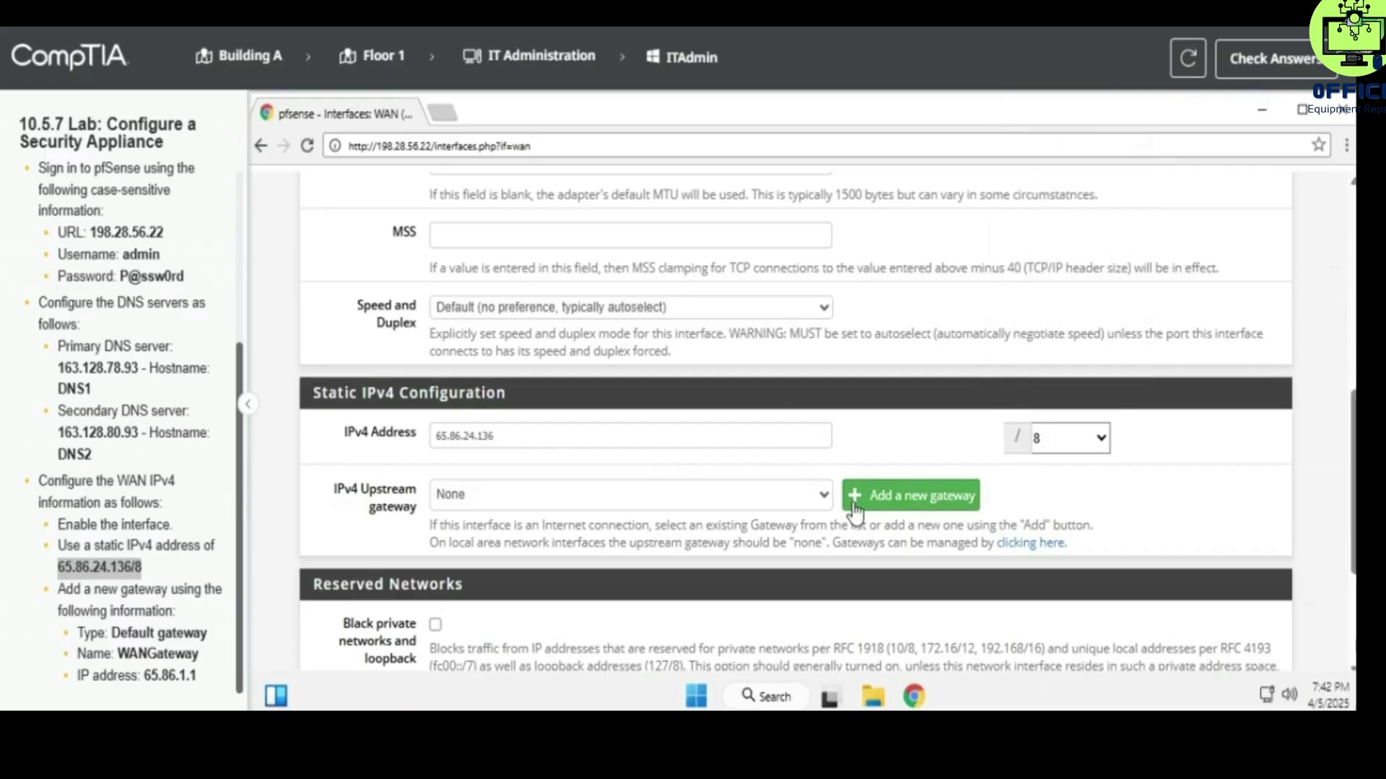
left_click(911, 495)
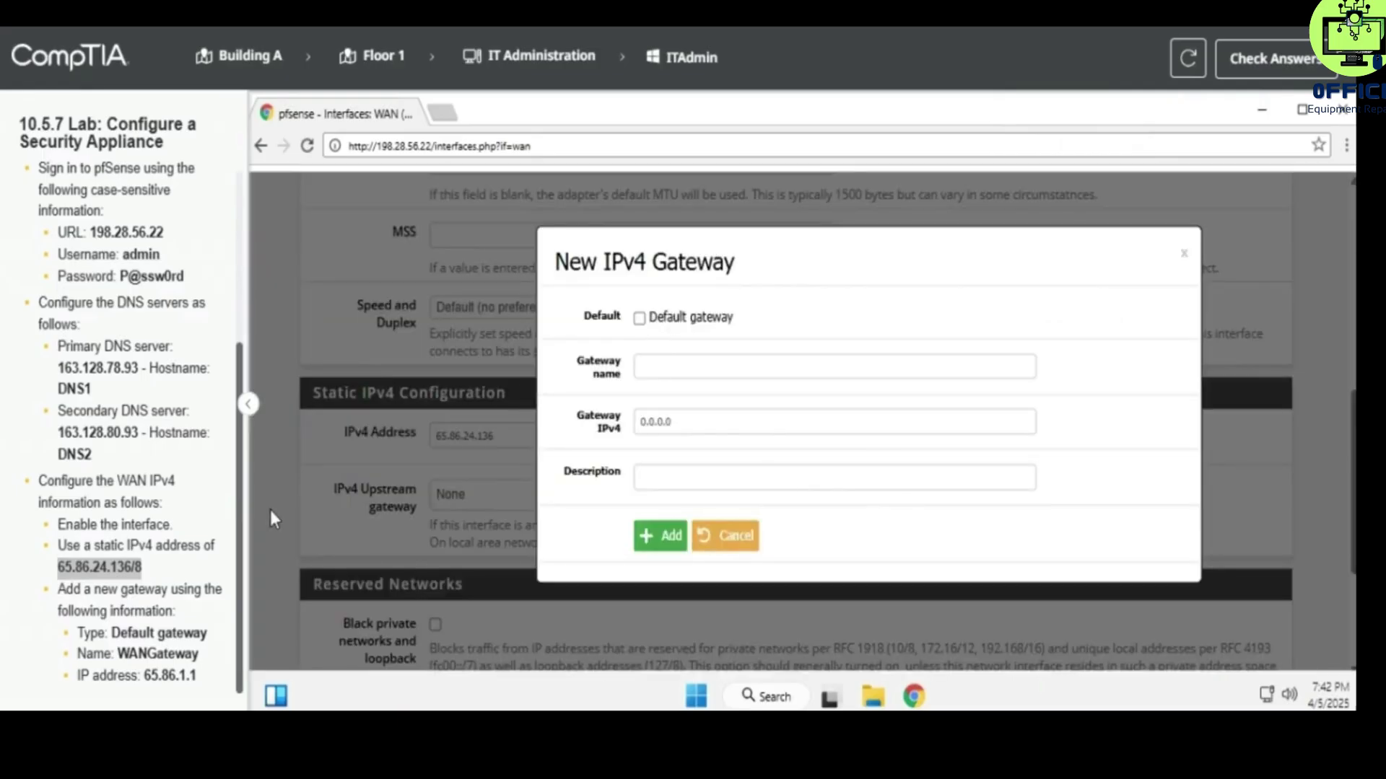
Add default gateway WANGateway at 65.86.1.1 as the WAN upstream gateway.
double_click(154, 653)
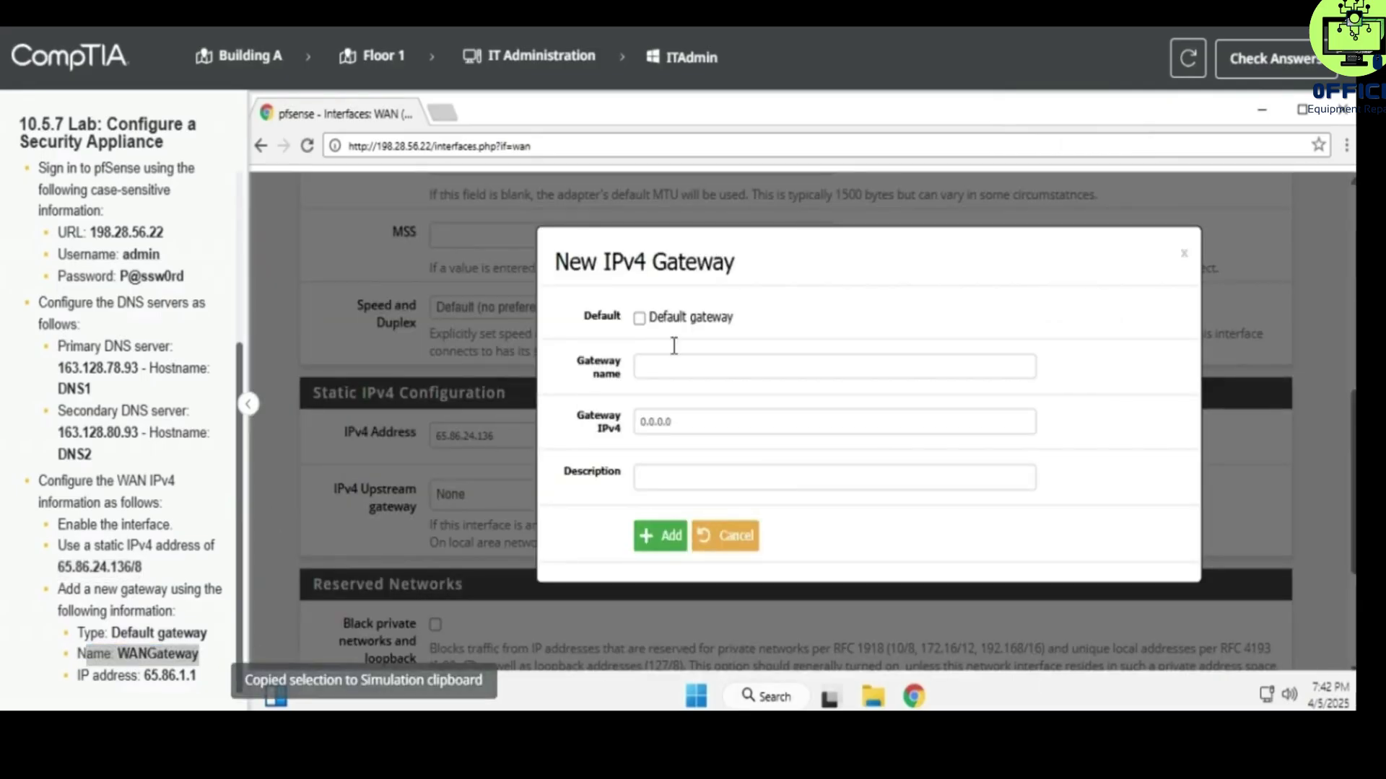
left_click(638, 317)
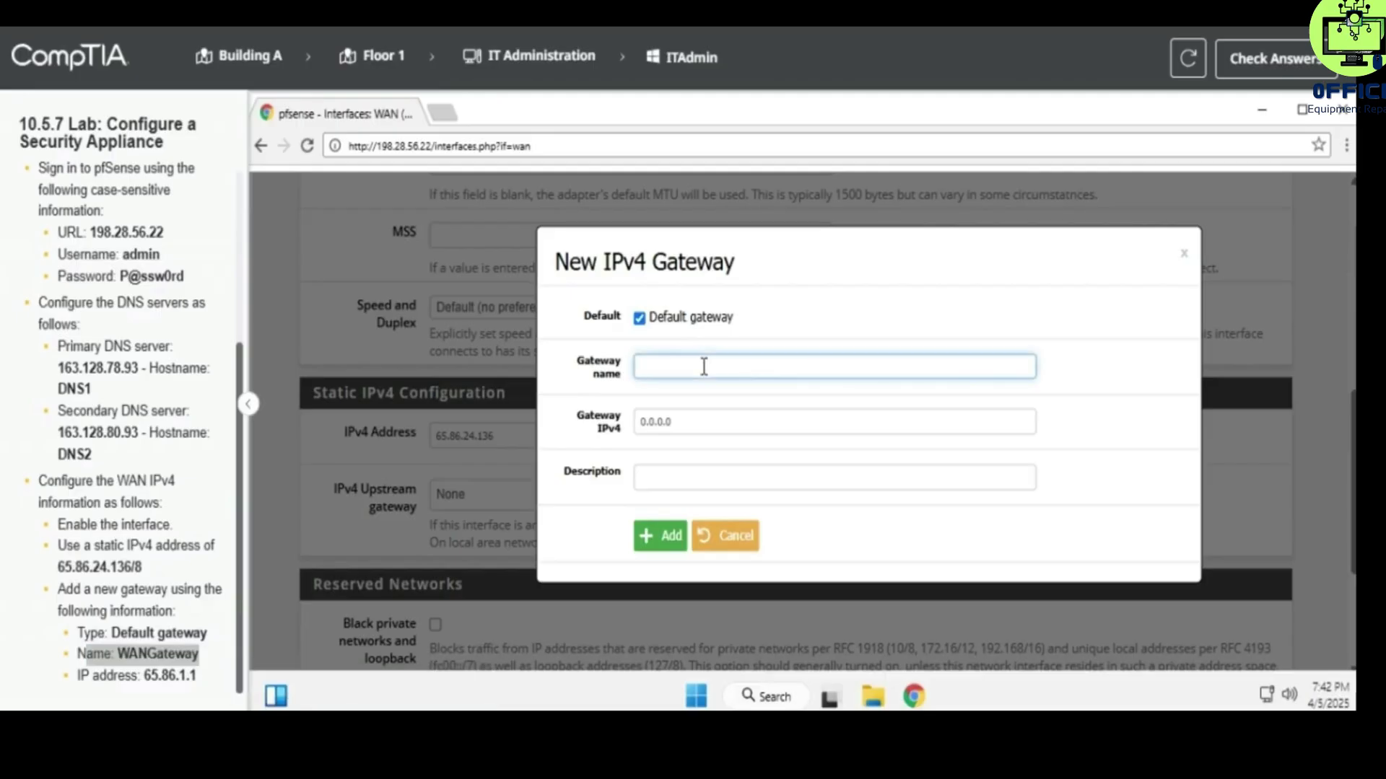
type("WANGg")
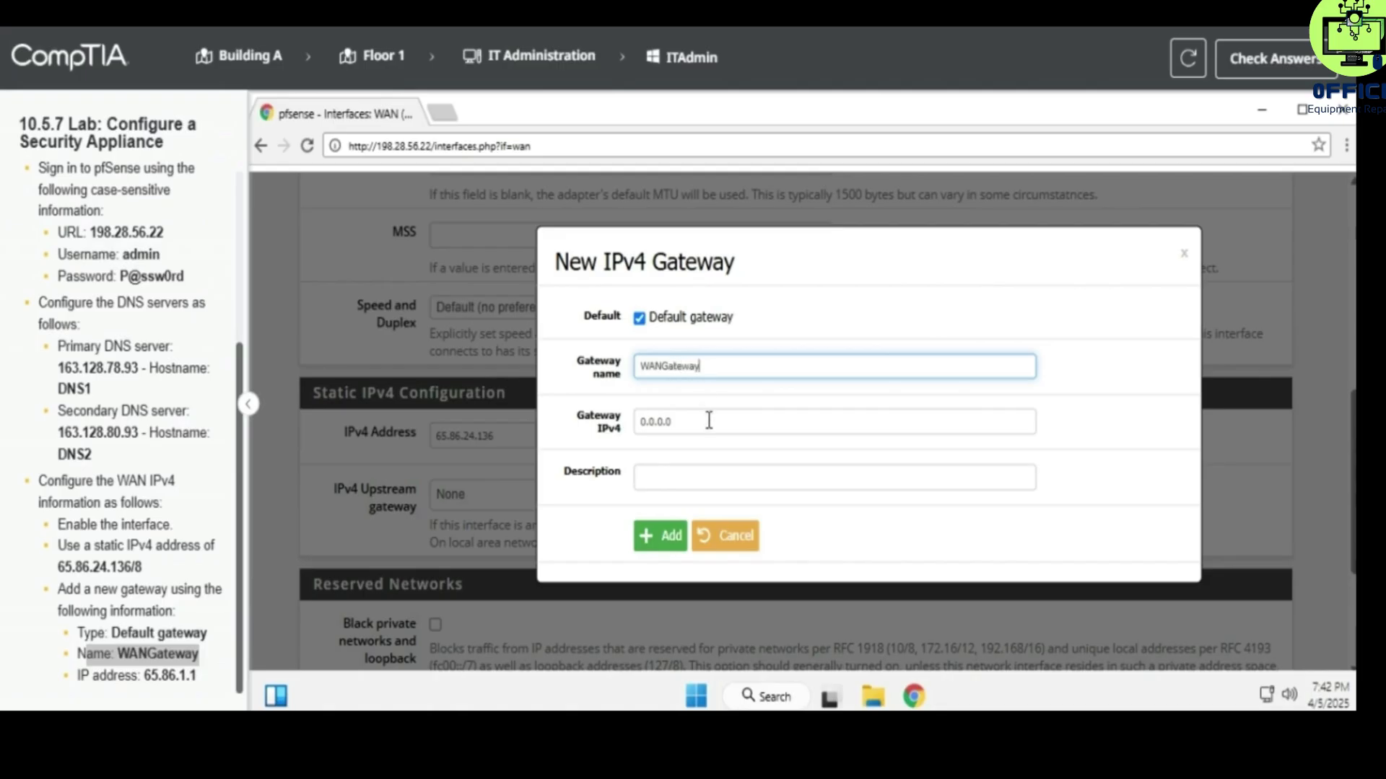
left_click(831, 422)
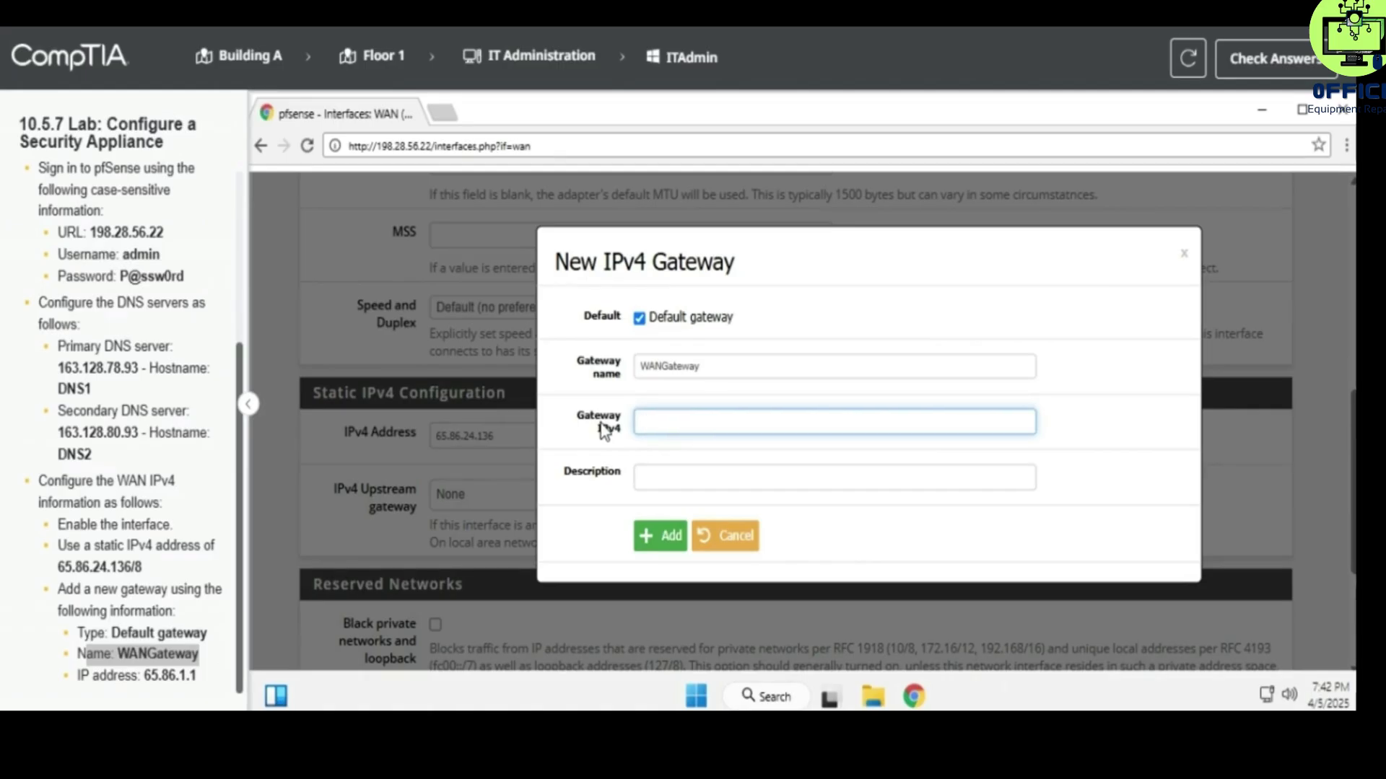
type("65.86.1.1")
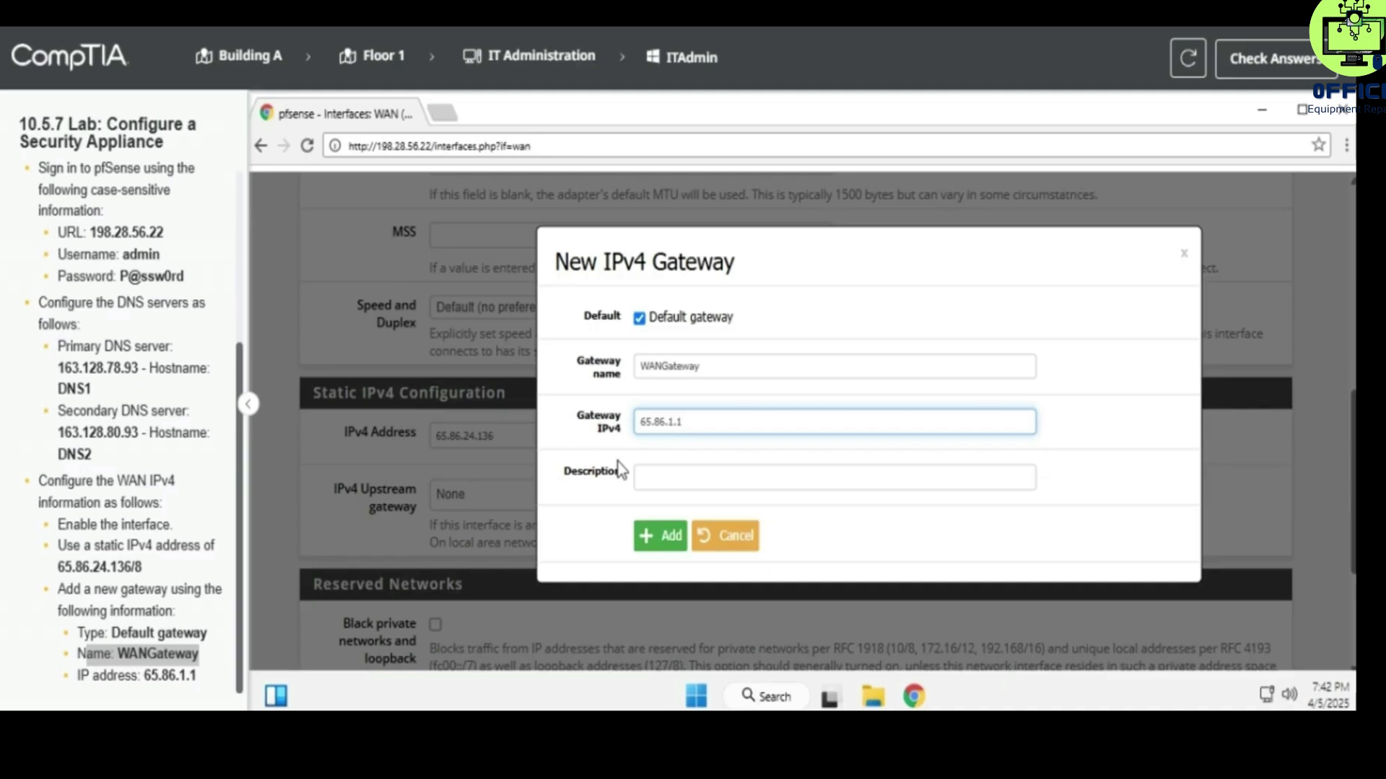
left_click(660, 536)
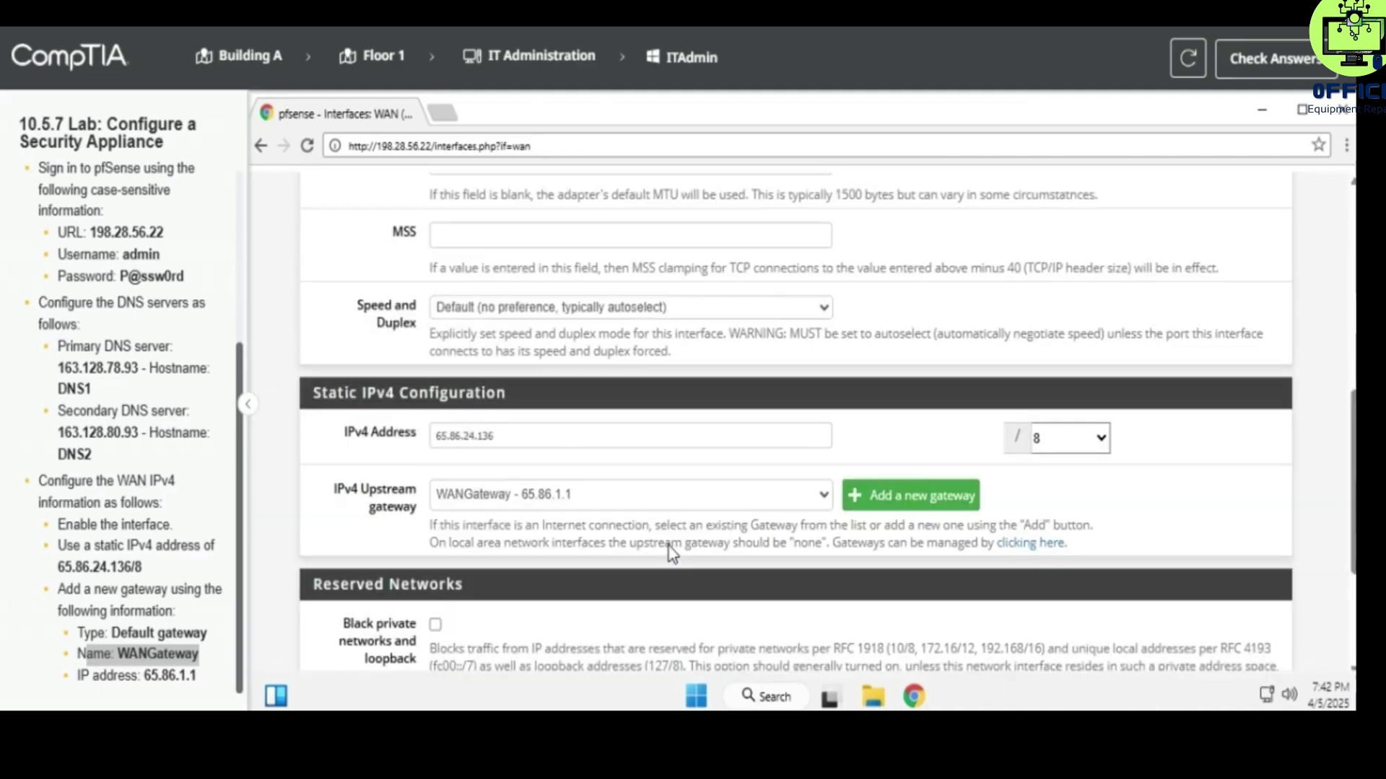
Save and apply the WAN configuration, then submit the lab for a 100% score.
scroll("down", 3)
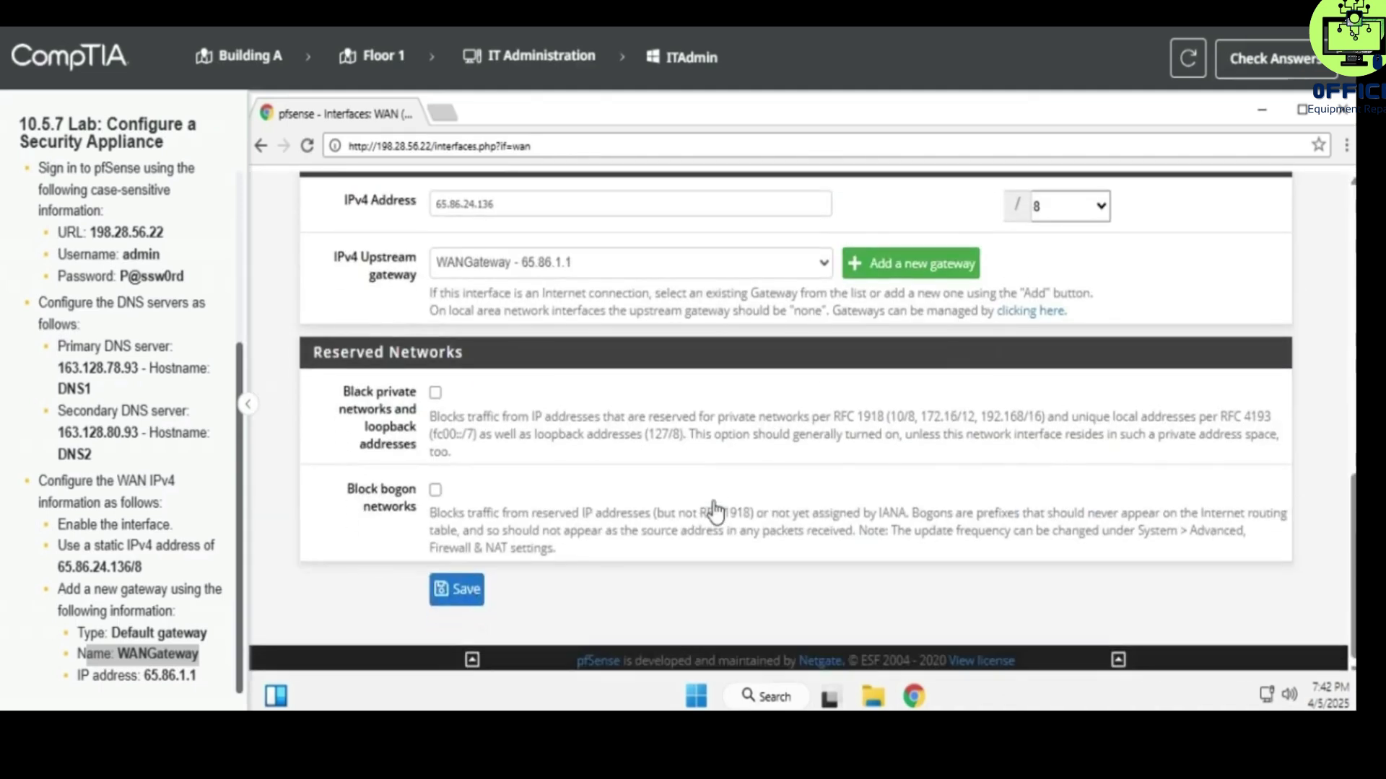
left_click(456, 589)
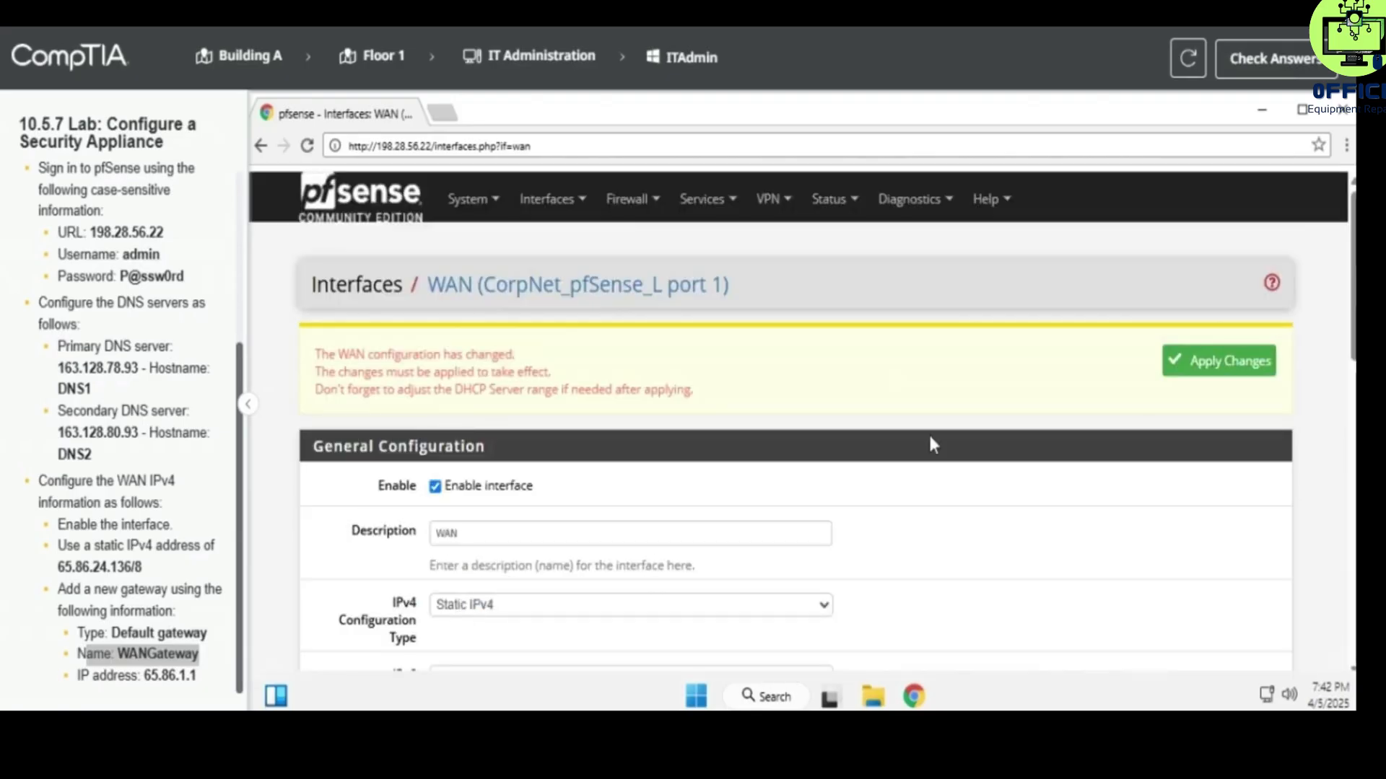
left_click(1218, 360)
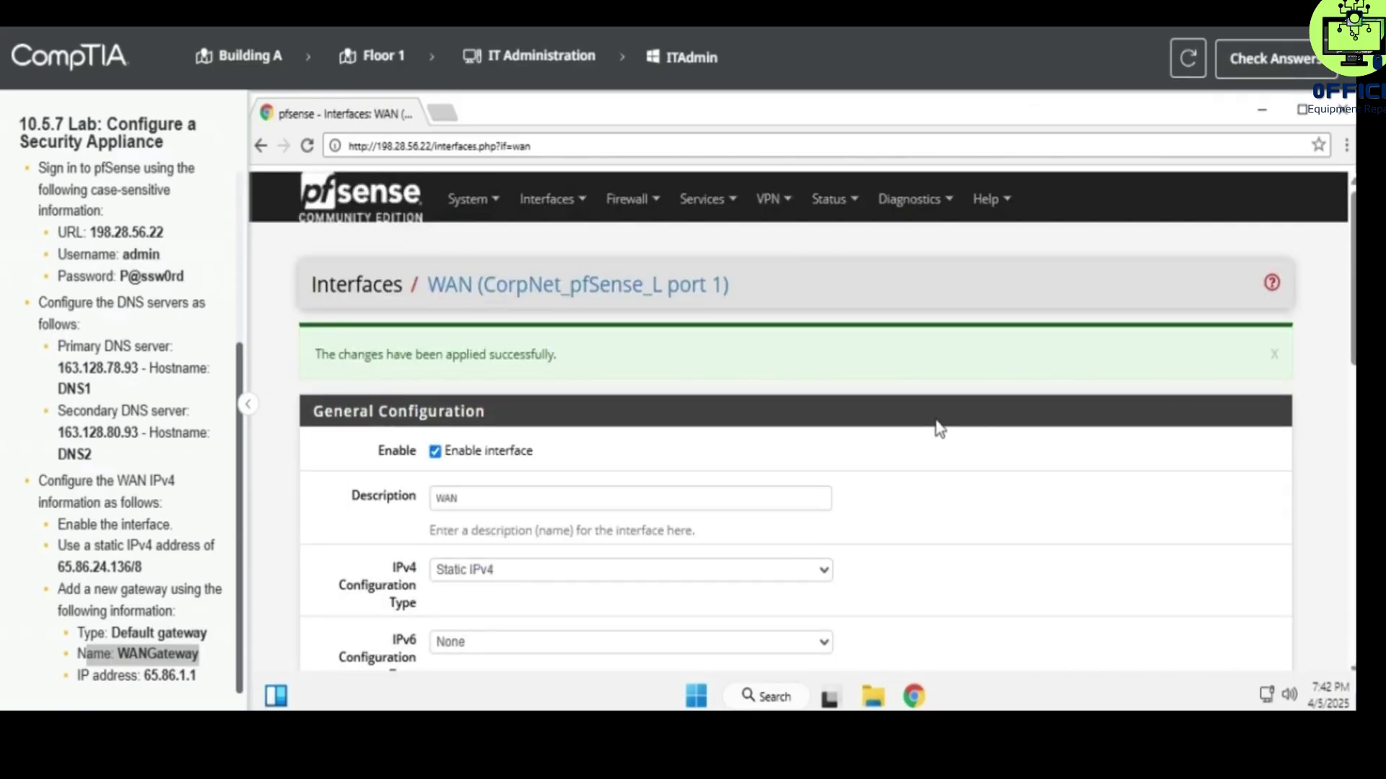
scroll("down", 3)
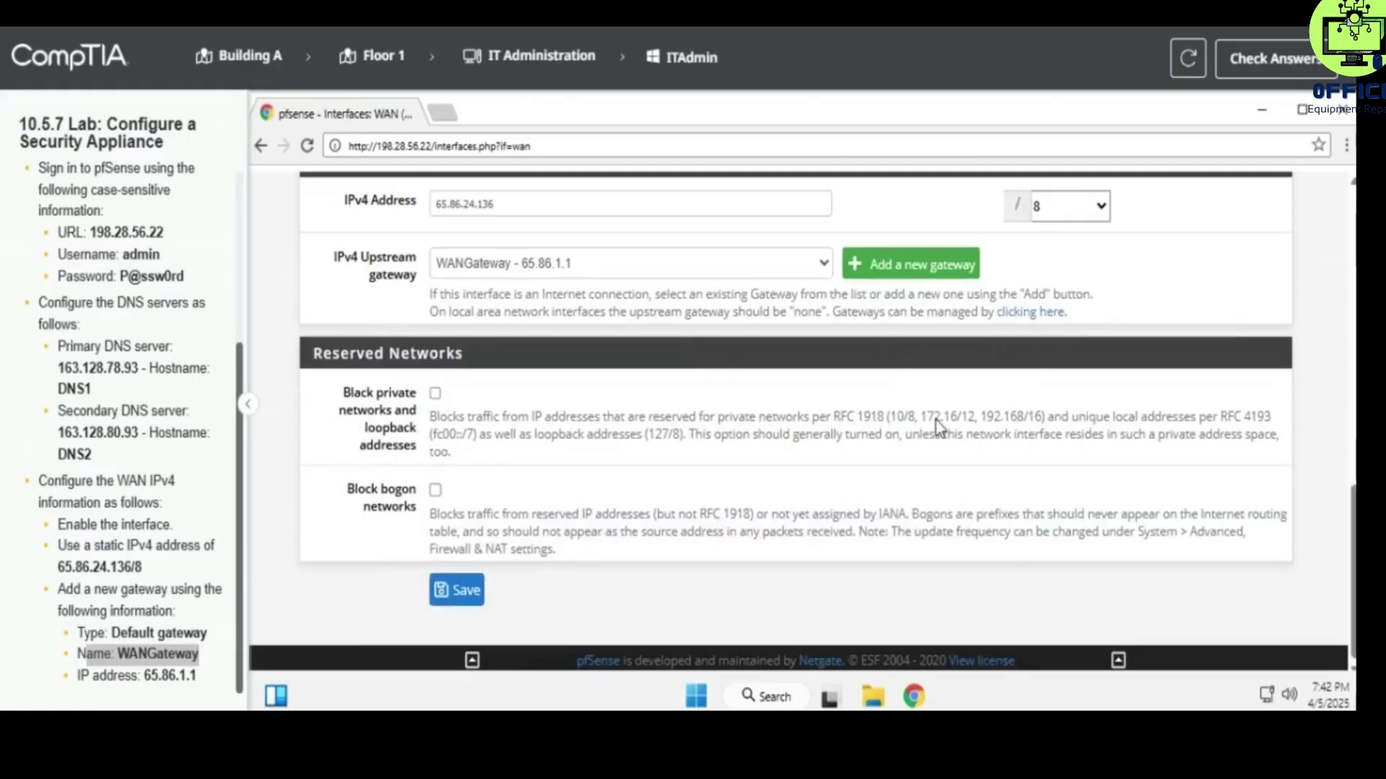
left_click(456, 589)
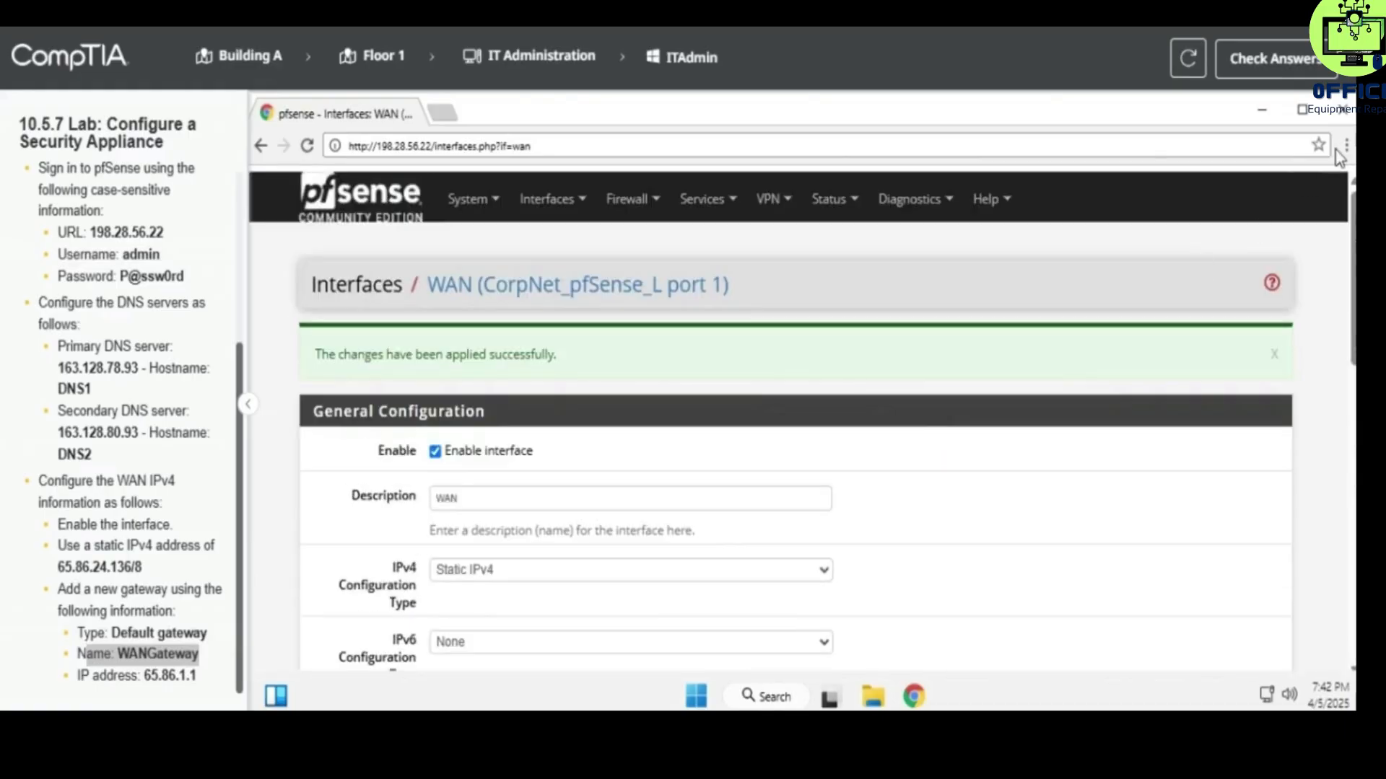
left_click(1273, 57)
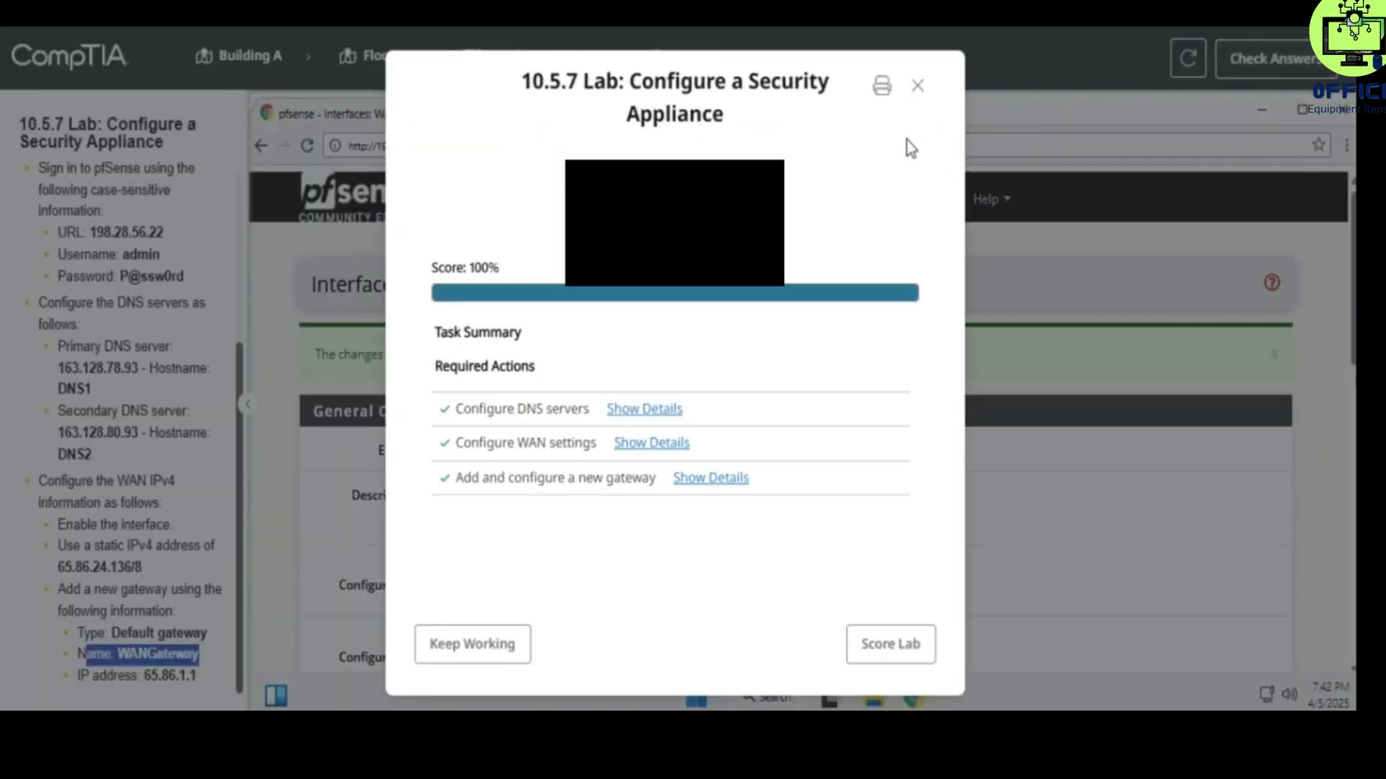